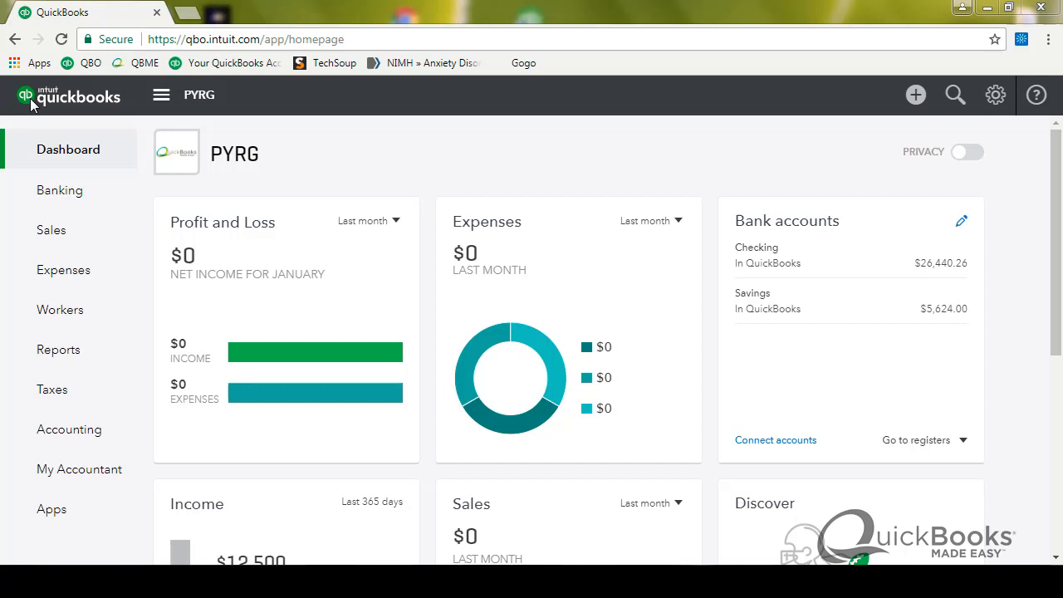
{"action": "mouse_move", "coordinate": [58, 349]}
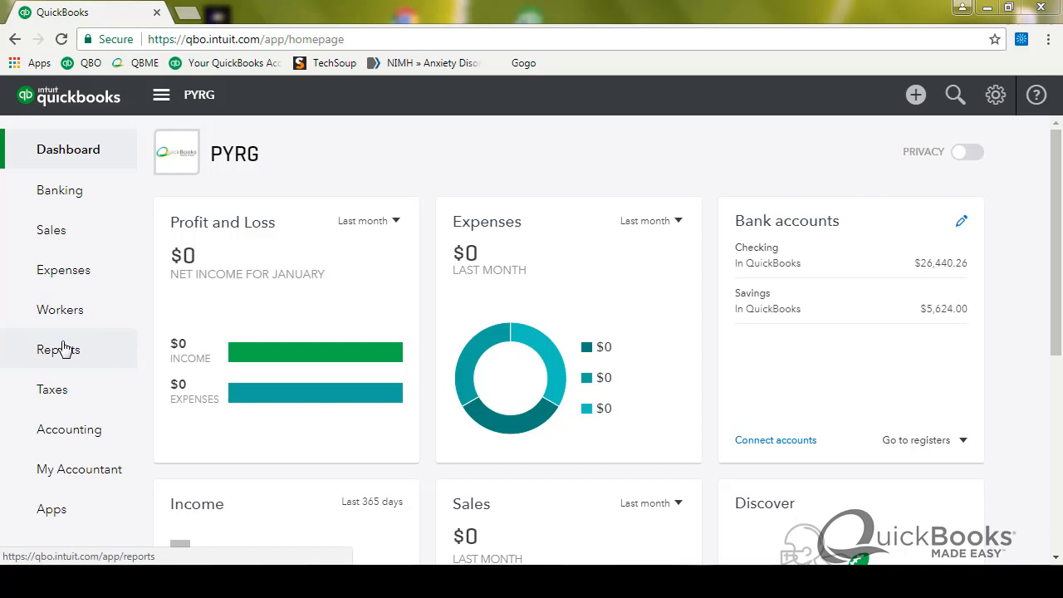
Step: Go to the Reports area and show the full All Reports list of categories
{"action": "left_click", "coordinate": [58, 349]}
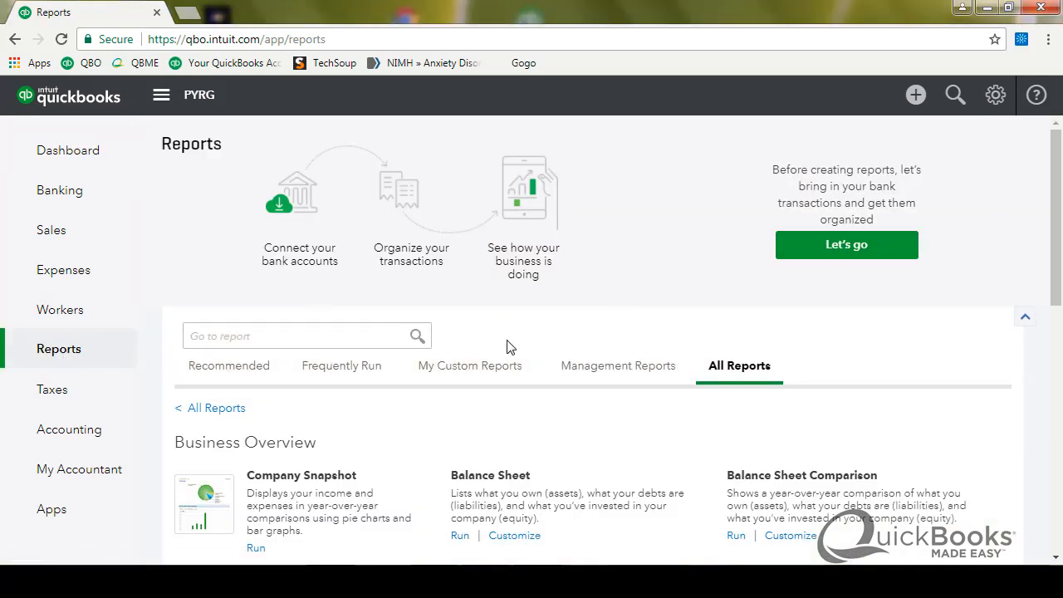
{"action": "mouse_move", "coordinate": [963, 299]}
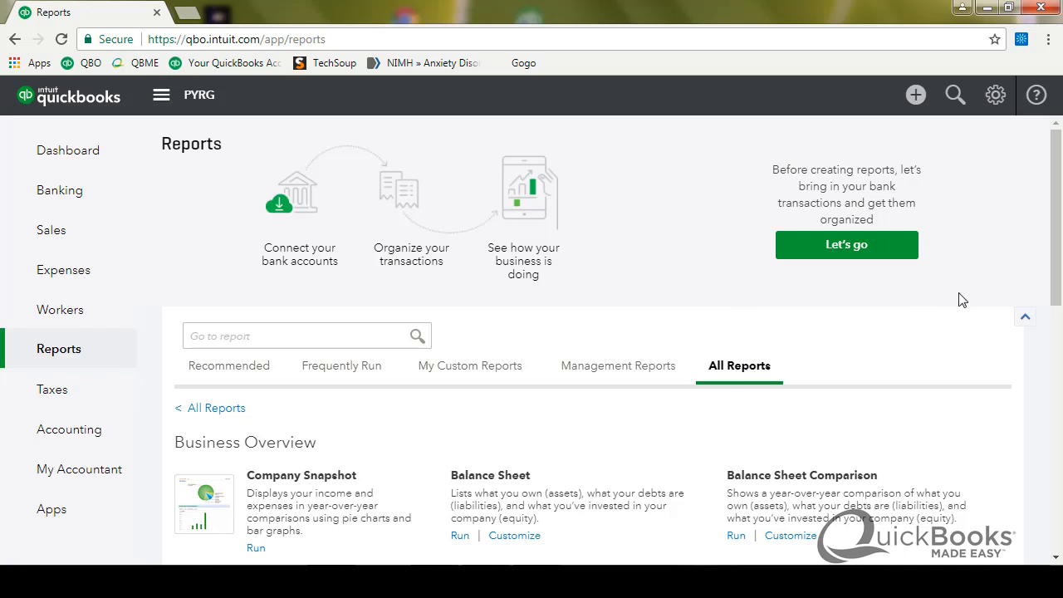
{"action": "scroll", "scroll_direction": "down", "scroll_amount": 3}
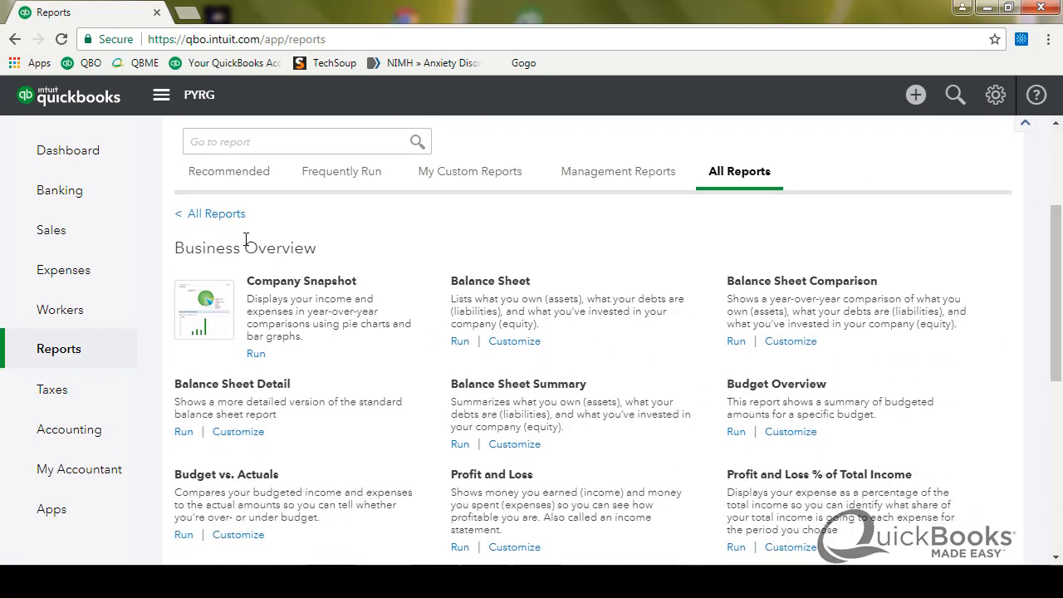
{"action": "left_click", "coordinate": [209, 213]}
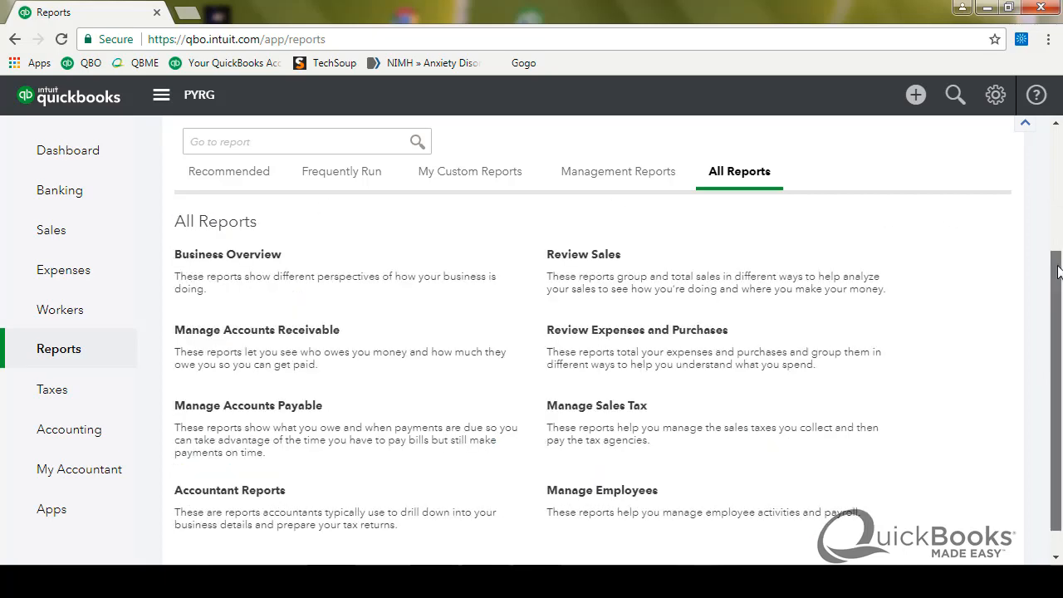
{"action": "scroll", "scroll_direction": "down", "scroll_amount": 3}
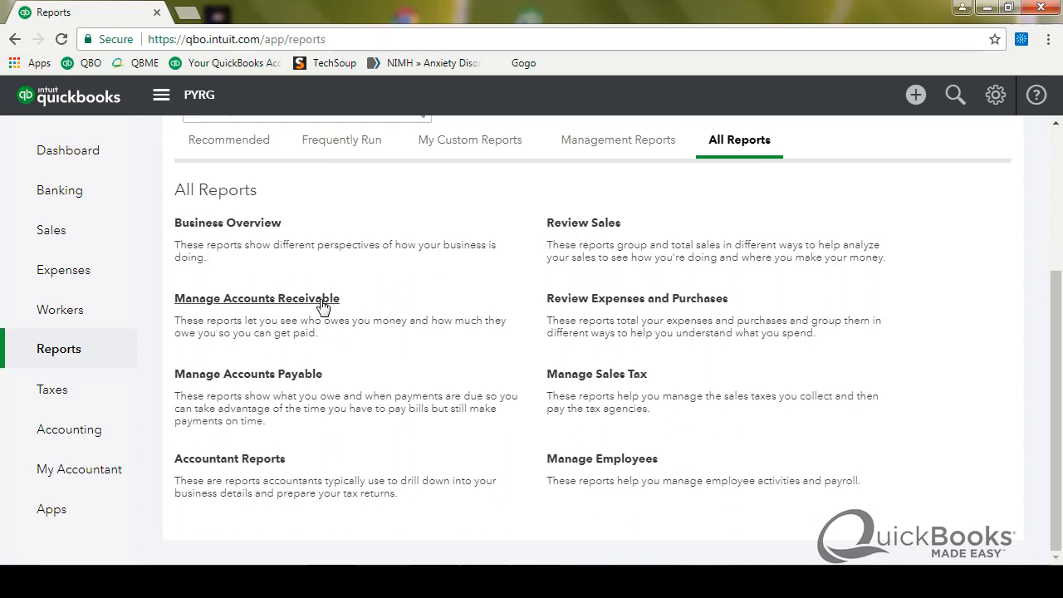
Step: Look through the Manage Accounts Payable category, then return to the All Reports list
{"action": "left_click", "coordinate": [247, 374]}
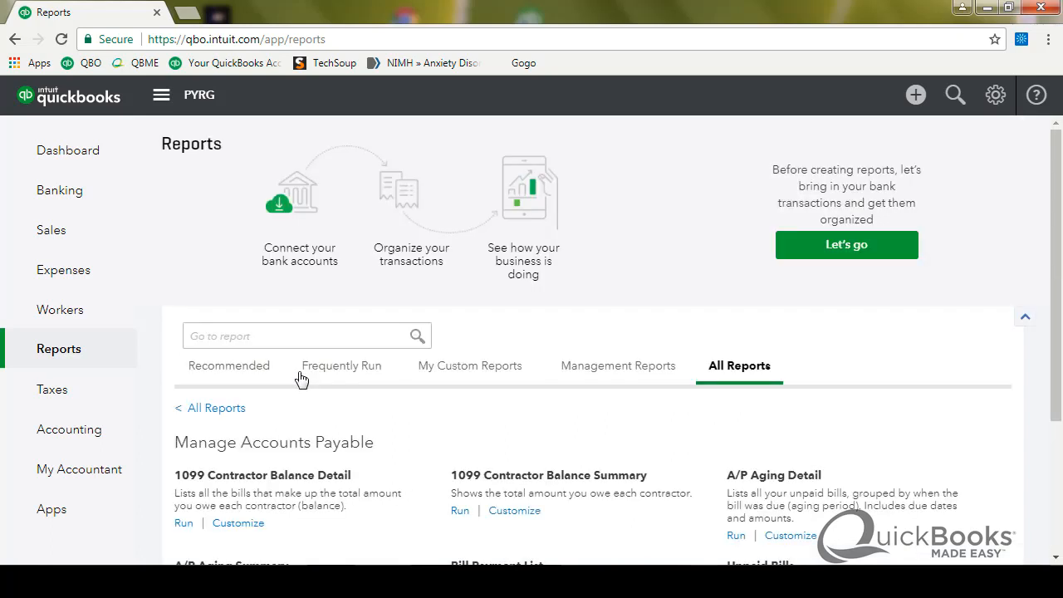
{"action": "scroll", "scroll_direction": "down", "scroll_amount": 3}
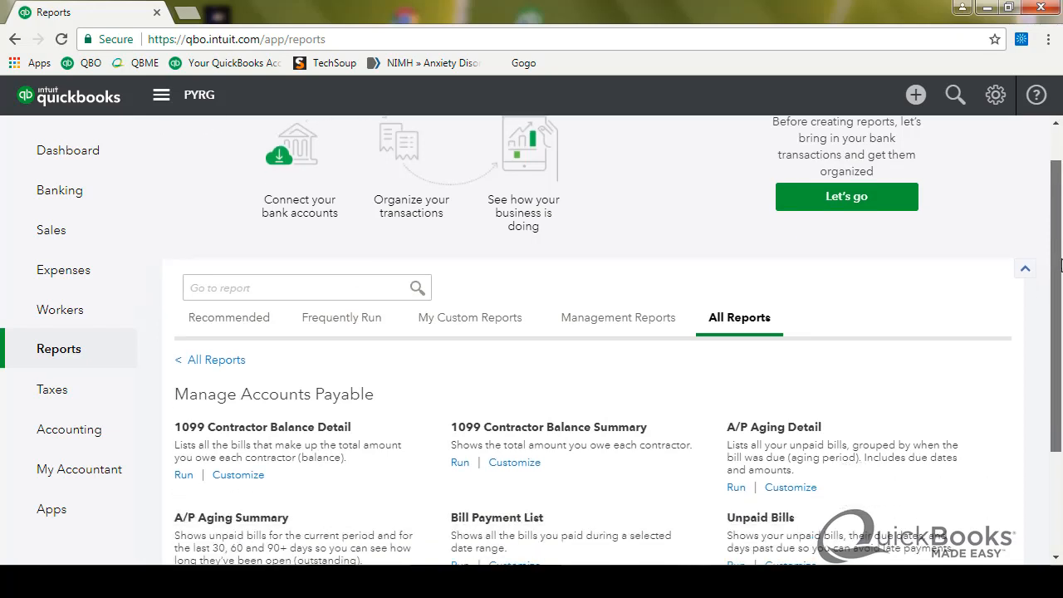
{"action": "scroll", "scroll_direction": "up", "scroll_amount": 3}
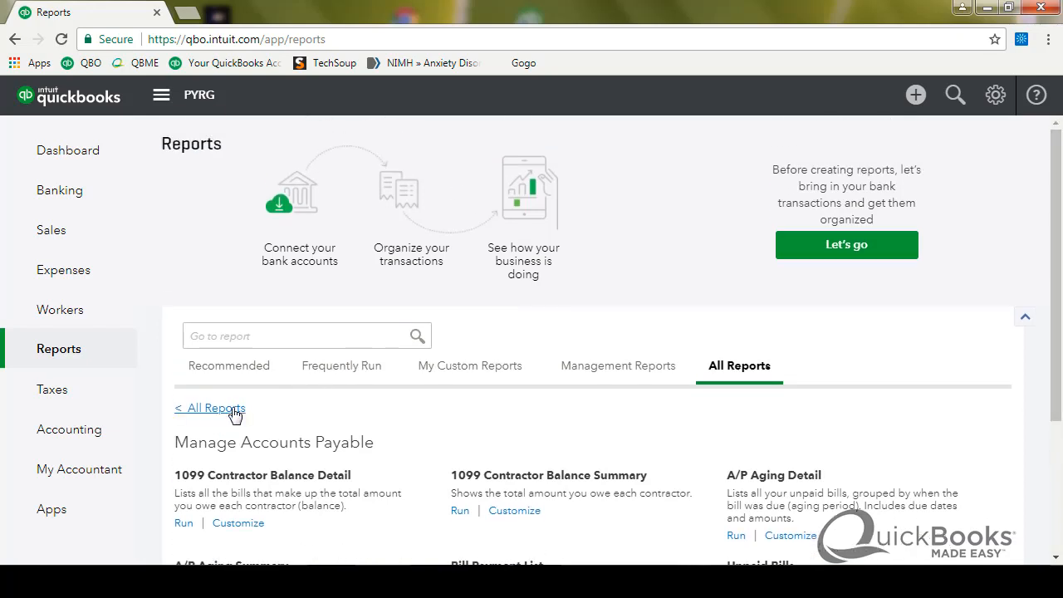
{"action": "left_click", "coordinate": [218, 408]}
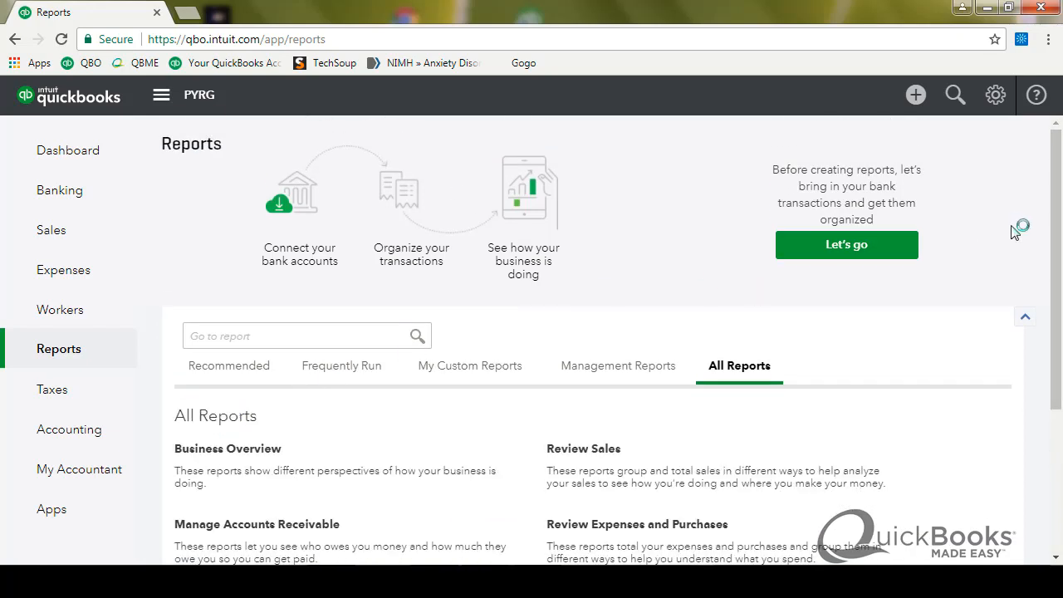
{"action": "scroll", "scroll_direction": "down", "scroll_amount": 3}
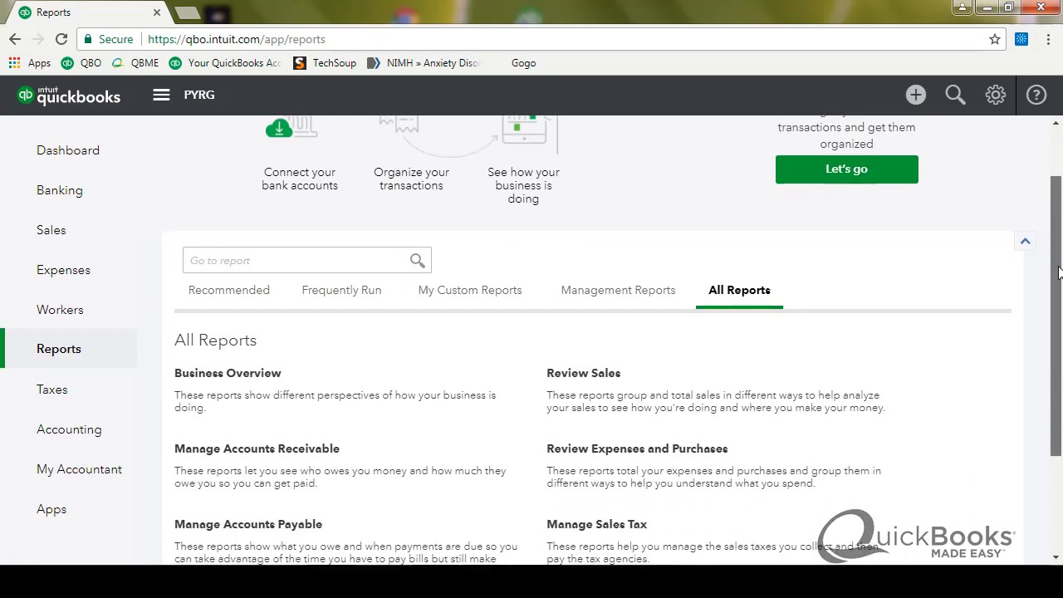
{"action": "scroll", "scroll_direction": "down", "scroll_amount": 3}
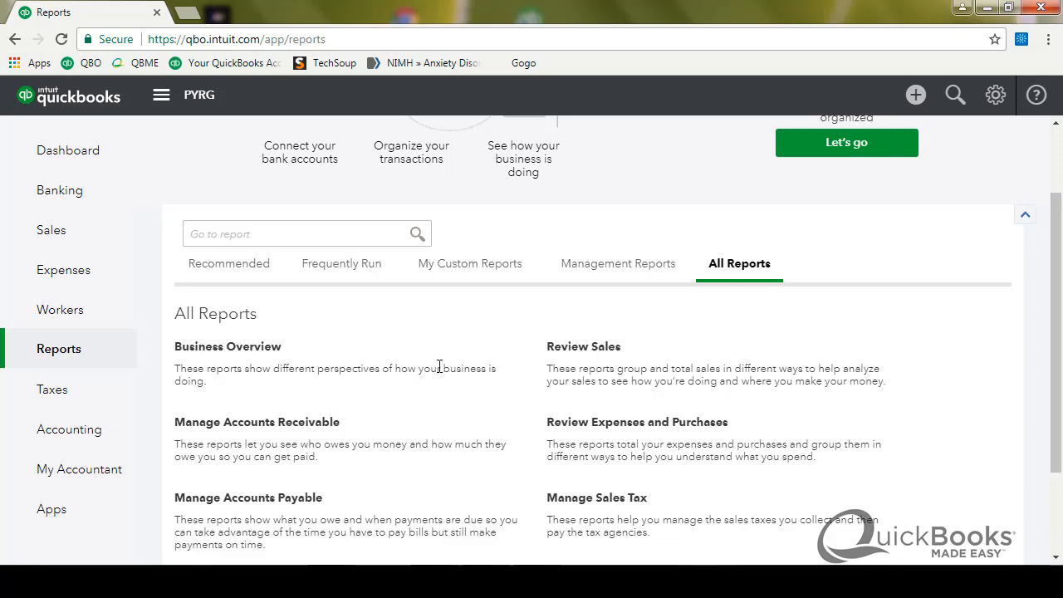
{"action": "mouse_move", "coordinate": [238, 355]}
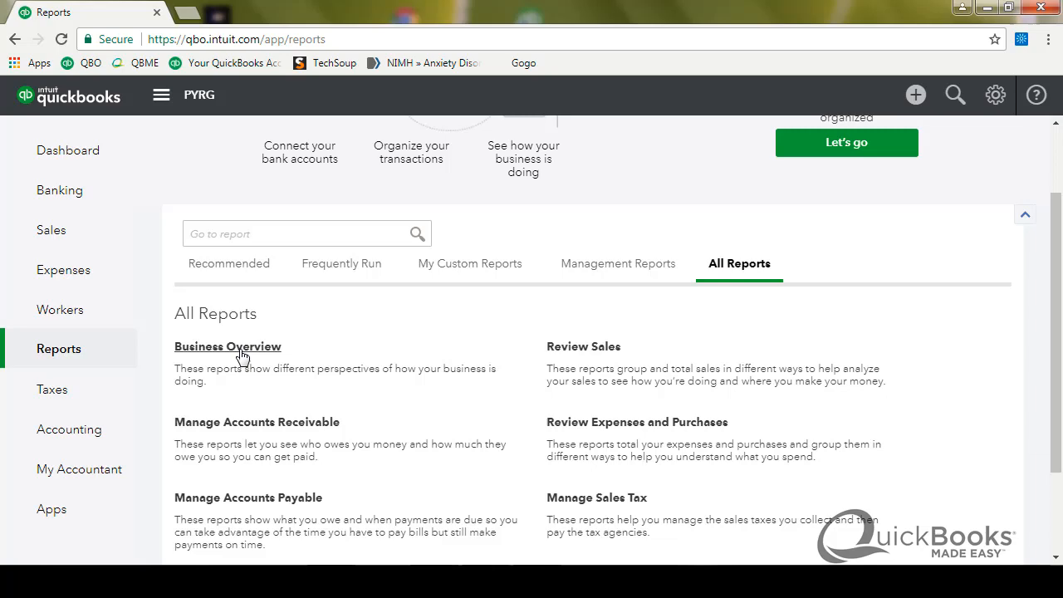
{"action": "mouse_move", "coordinate": [224, 352]}
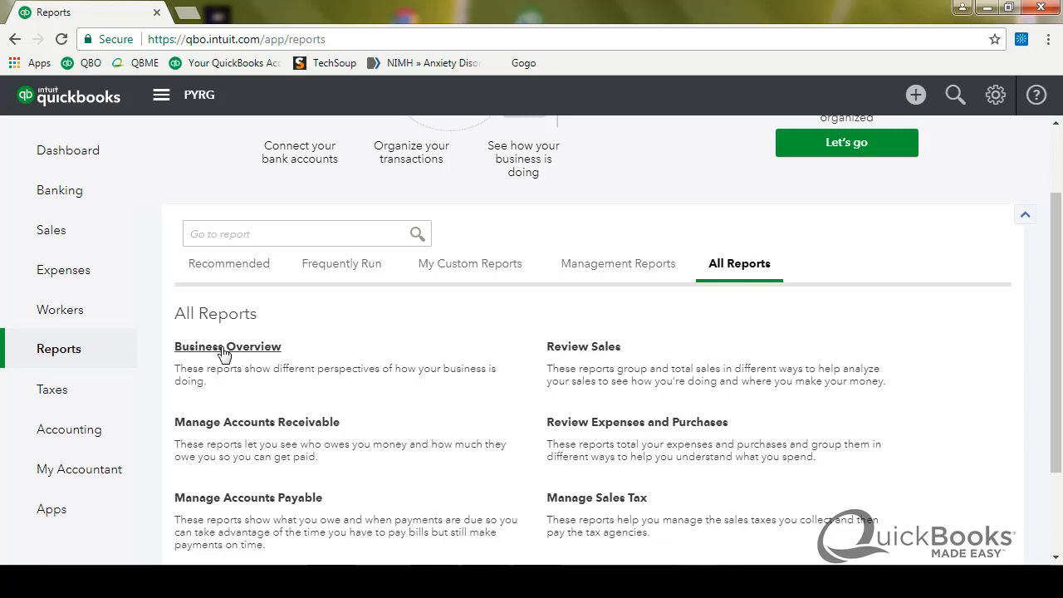
Step: Browse the Business Overview category and choose the Profit and Loss report
{"action": "left_click", "coordinate": [227, 347]}
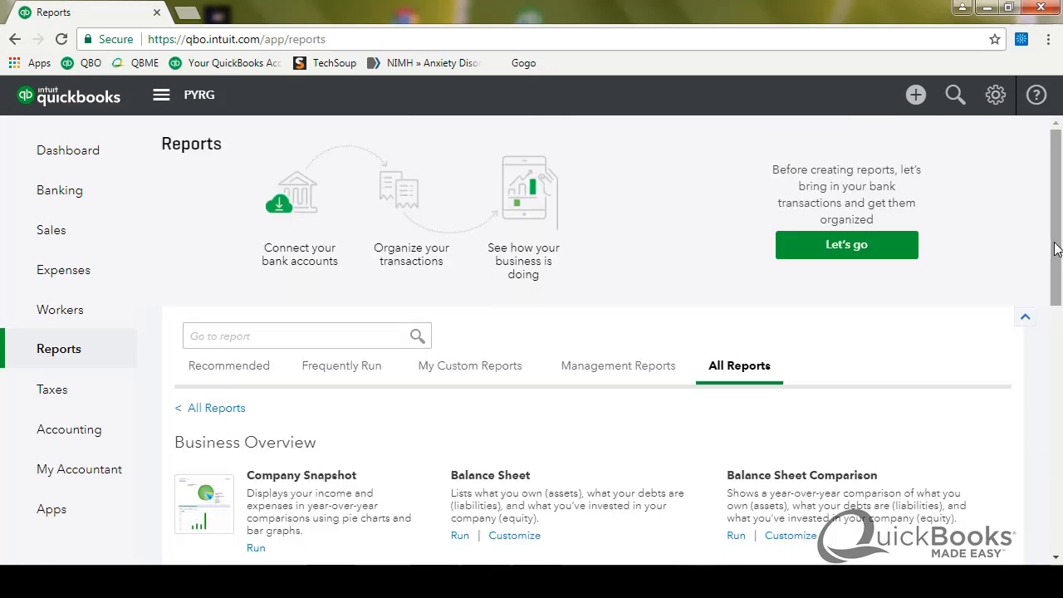
{"action": "scroll", "scroll_direction": "down", "scroll_amount": 3}
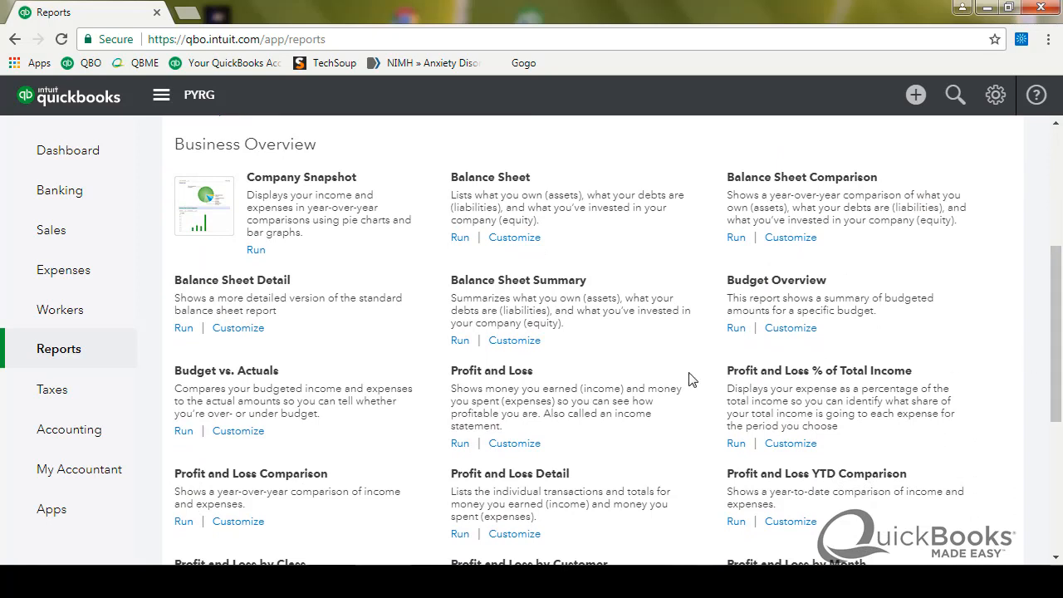
{"action": "mouse_move", "coordinate": [624, 384]}
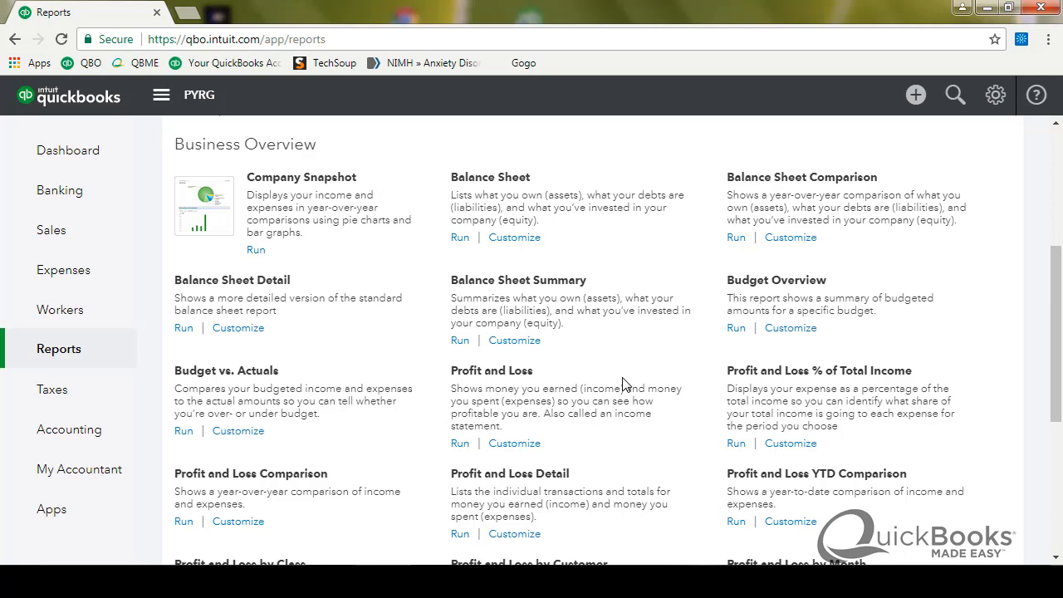
{"action": "left_click", "coordinate": [492, 371]}
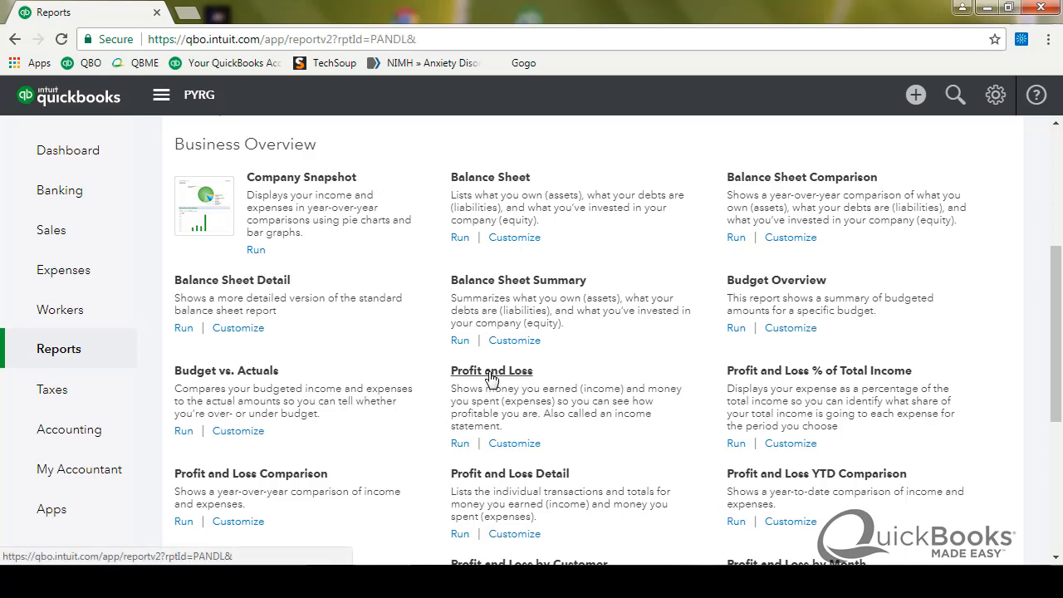
Step: Run the Profit and Loss report with the report period set to All Dates
{"action": "left_click", "coordinate": [491, 370]}
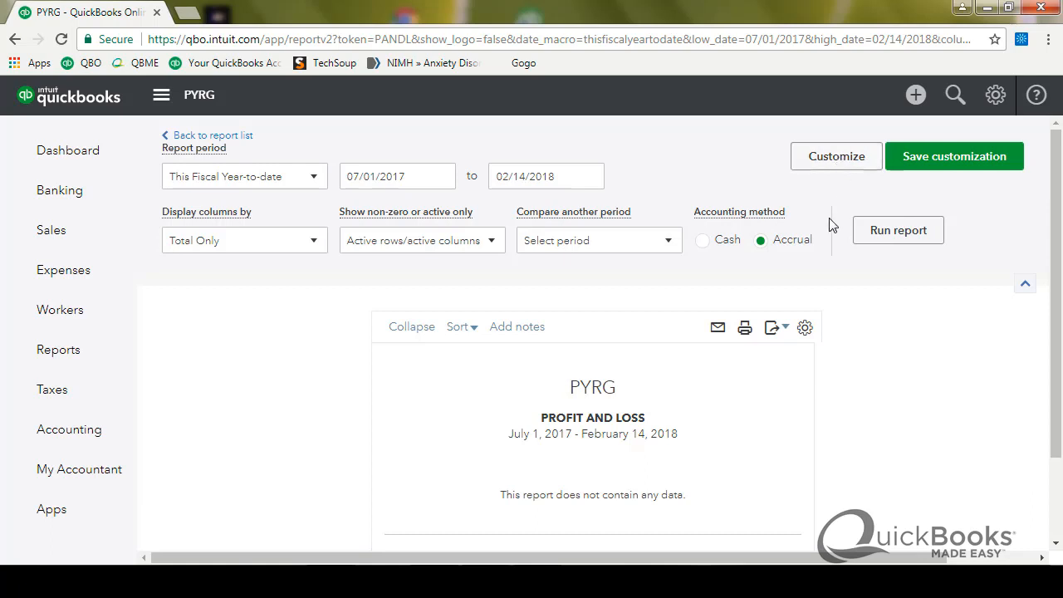
{"action": "mouse_move", "coordinate": [442, 138]}
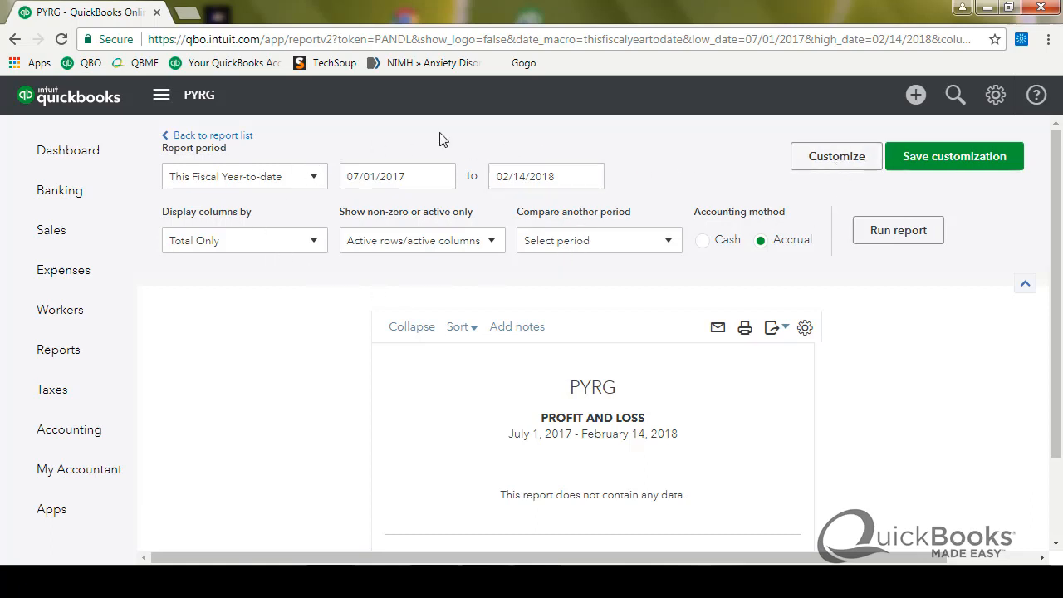
{"action": "mouse_move", "coordinate": [389, 213]}
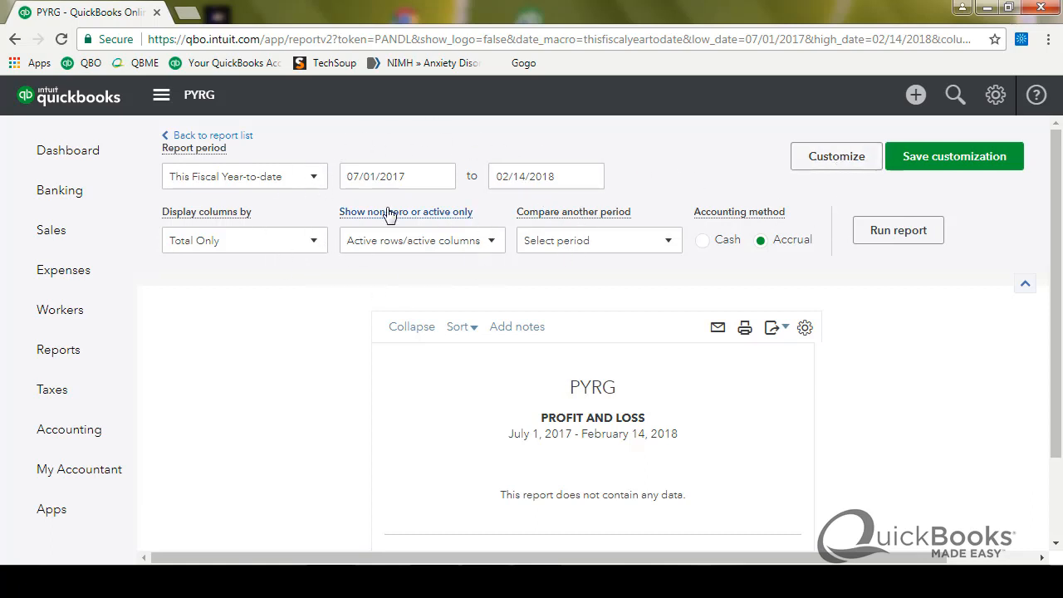
{"action": "left_click", "coordinate": [243, 176]}
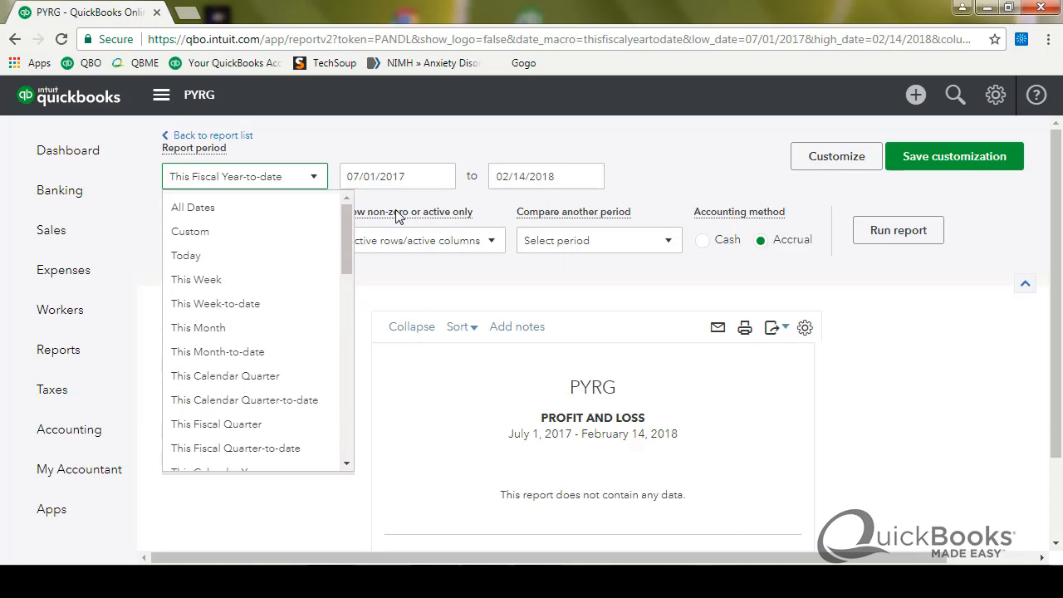
{"action": "left_click", "coordinate": [193, 206]}
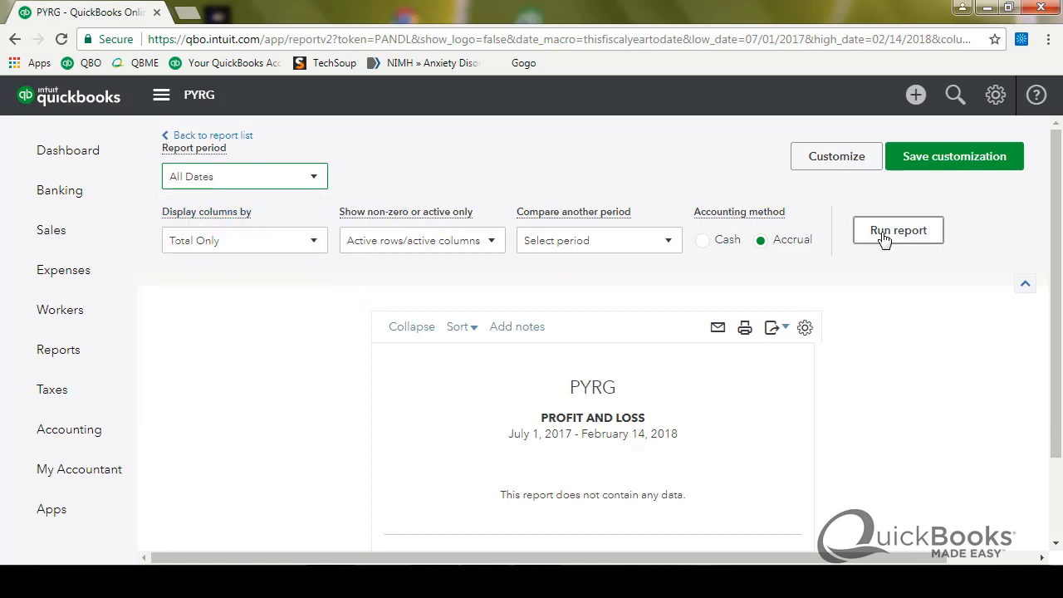
{"action": "left_click", "coordinate": [897, 229]}
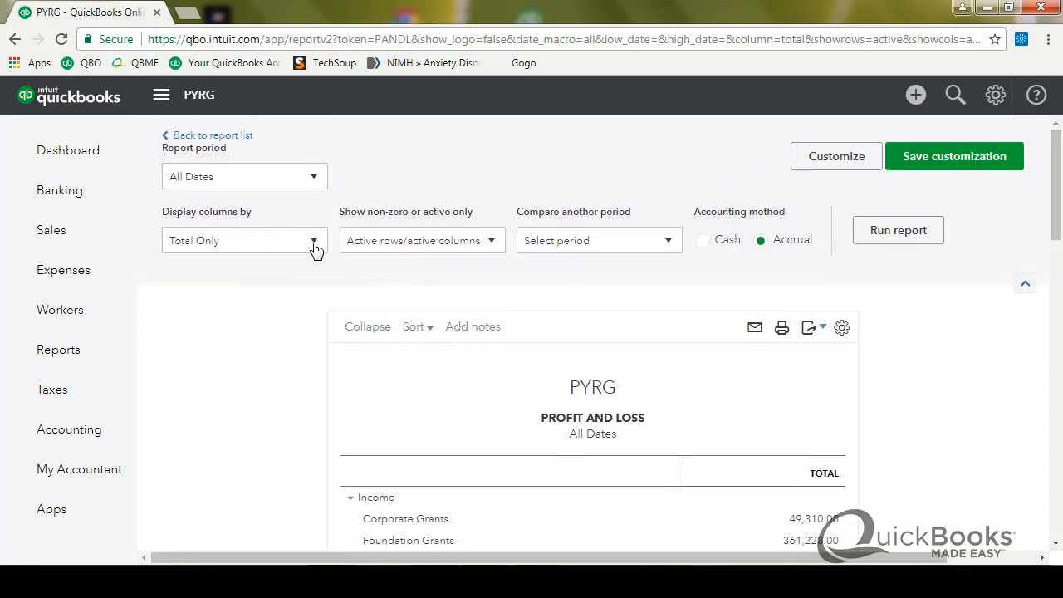
Step: Display the report's columns by Calendar Years and rerun it to show 2016-2021 plus a total
{"action": "left_click", "coordinate": [242, 239]}
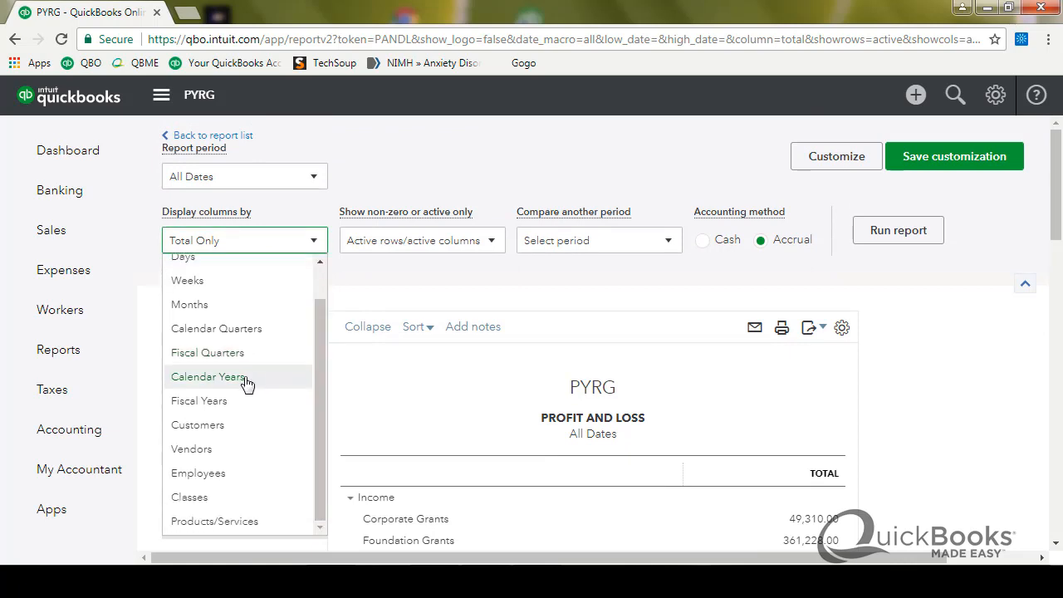
{"action": "left_click", "coordinate": [207, 375]}
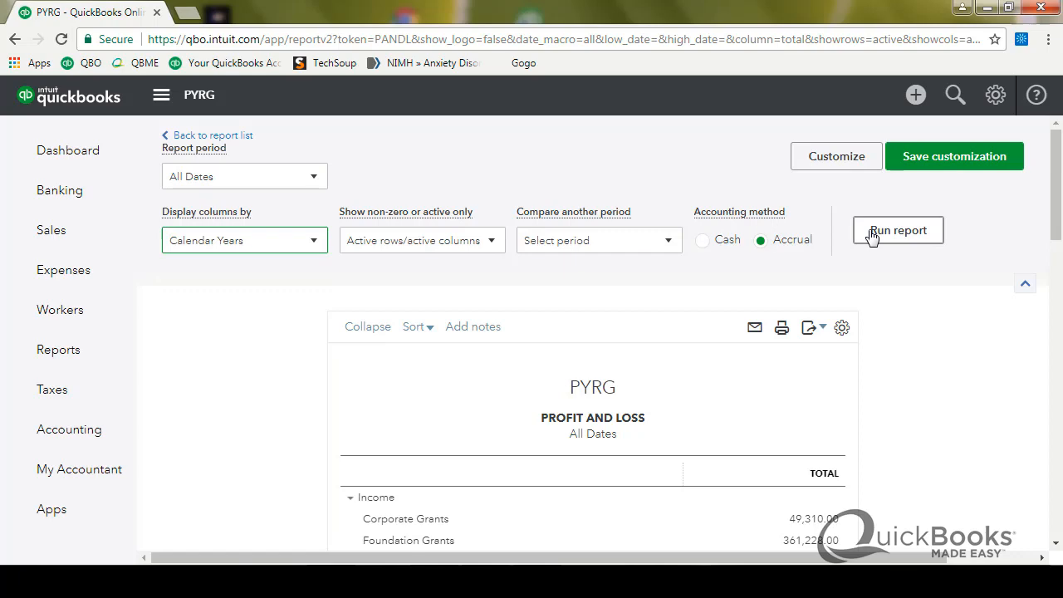
{"action": "left_click", "coordinate": [897, 229]}
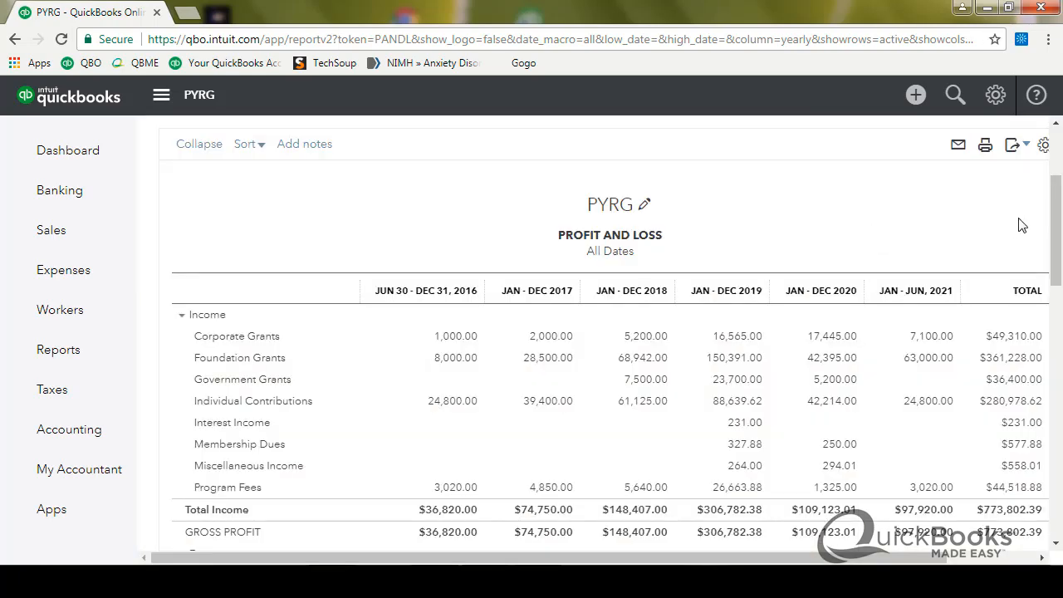
{"action": "scroll", "scroll_direction": "down", "scroll_amount": 3}
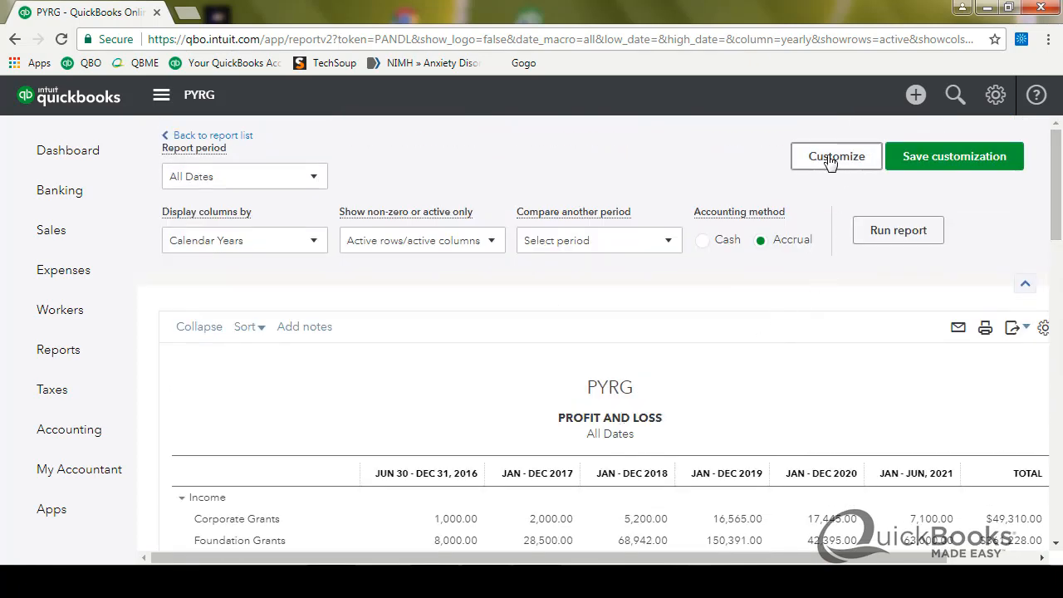
Step: Bring up the Customize report panel with its General options
{"action": "left_click", "coordinate": [837, 156]}
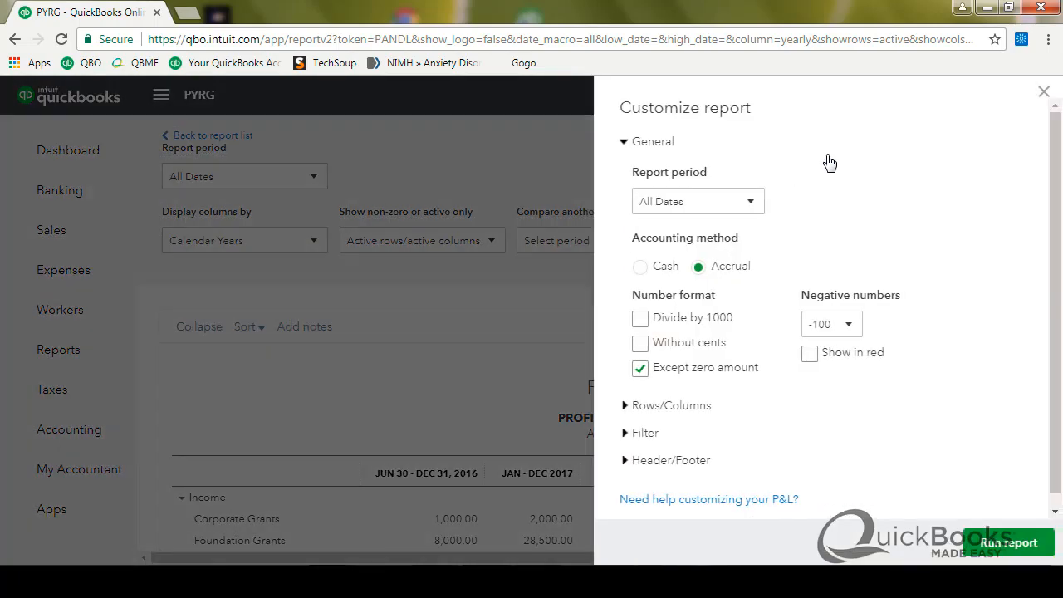
{"action": "scroll", "scroll_direction": "down", "scroll_amount": 3}
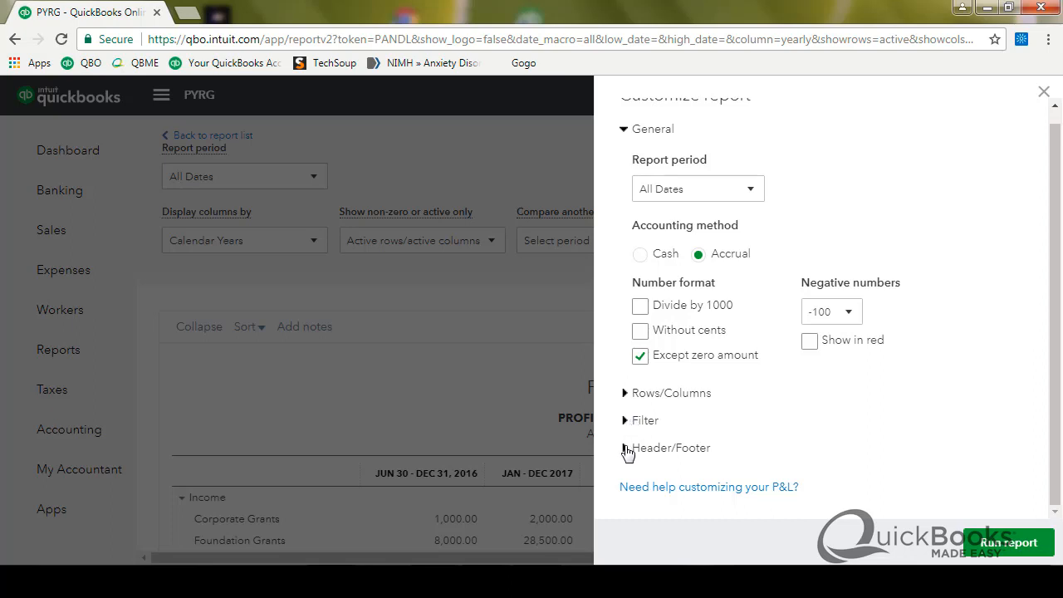
Step: In Header/Footer, extend the report title to 'Profit and Loss for All Years'
{"action": "left_click", "coordinate": [644, 449]}
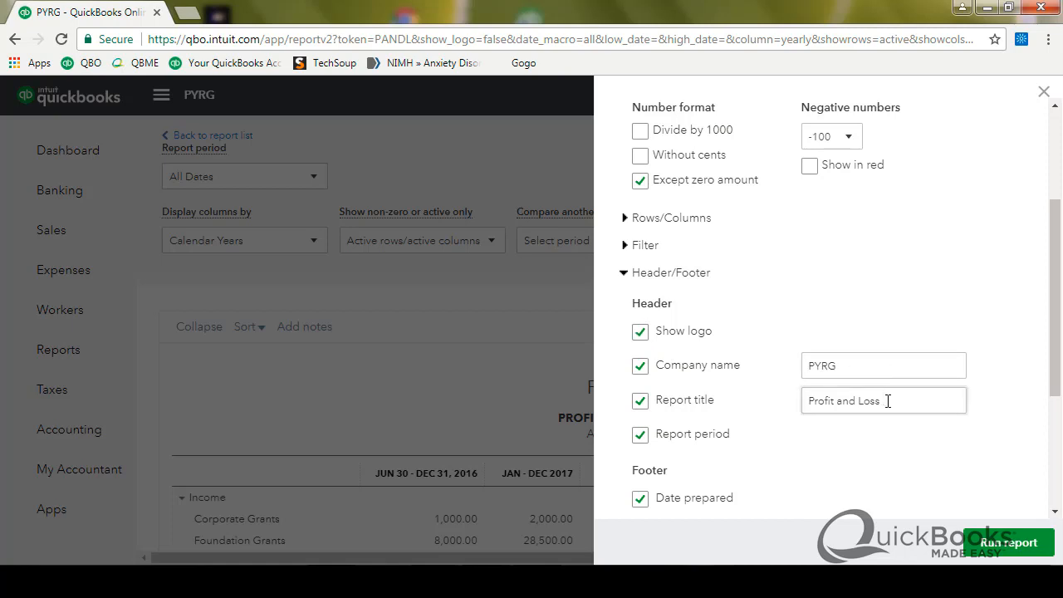
{"action": "left_click", "coordinate": [884, 400]}
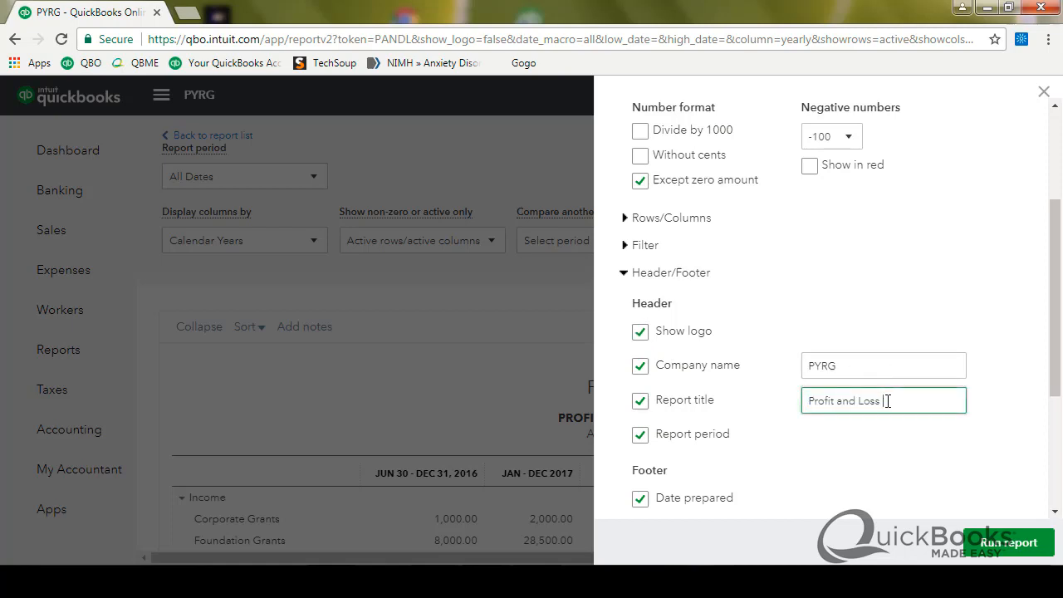
{"action": "type", "text": "for All"}
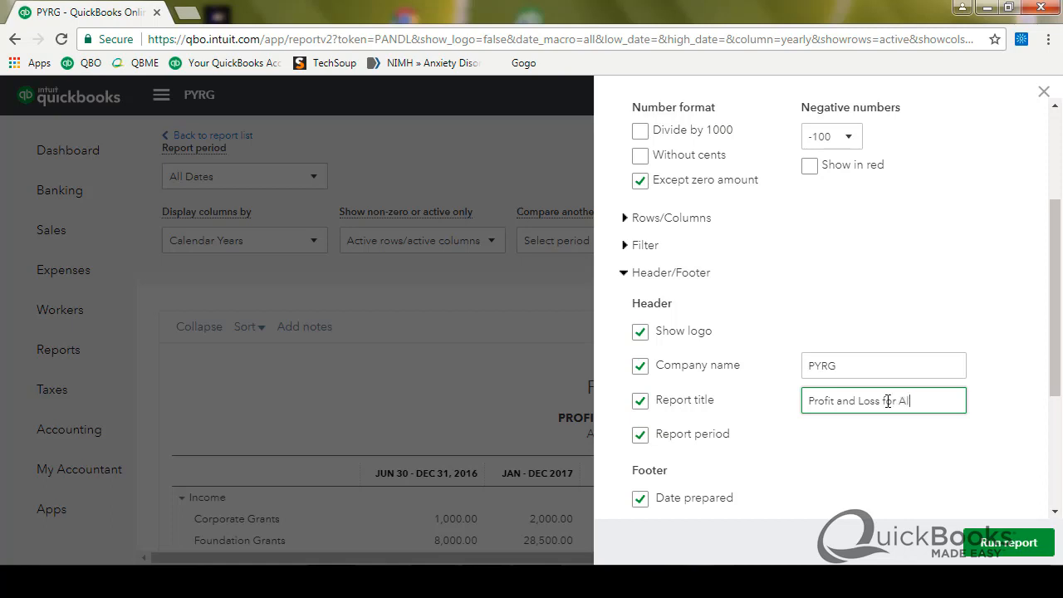
{"action": "type", "text": "Years"}
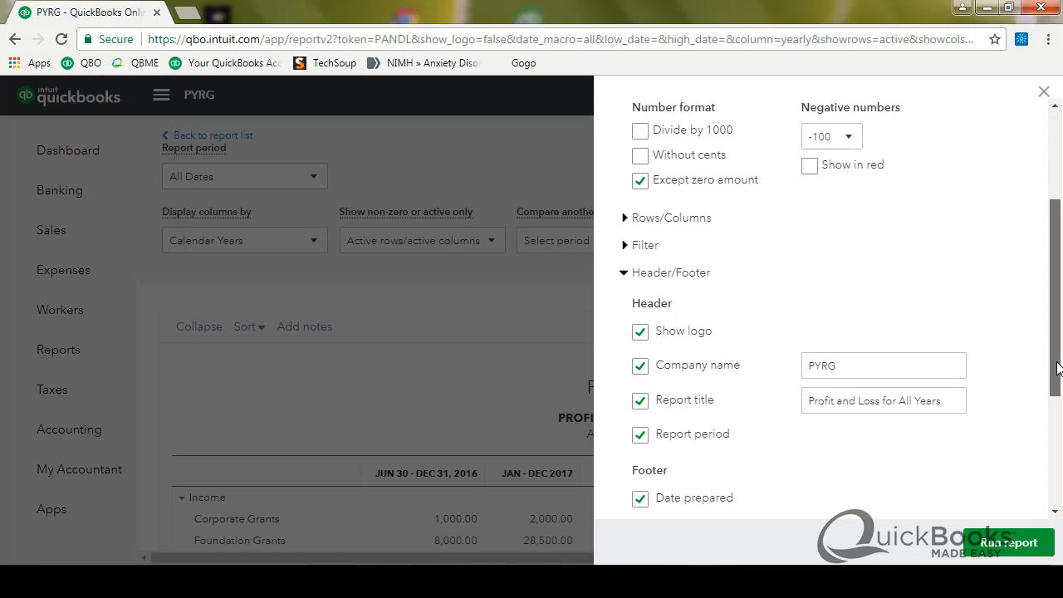
{"action": "scroll", "scroll_direction": "down", "scroll_amount": 3}
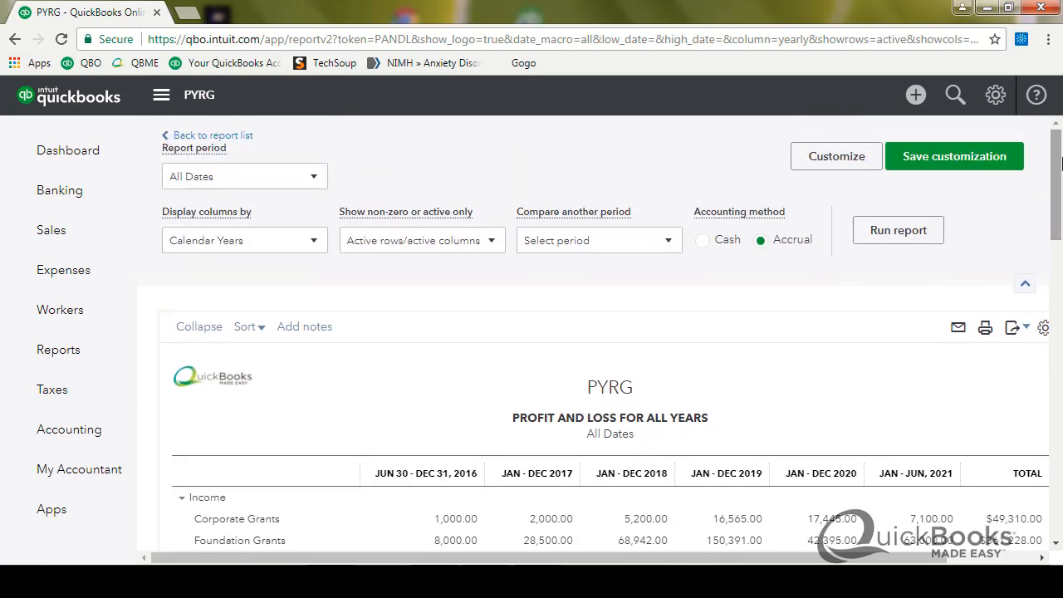
{"action": "mouse_move", "coordinate": [862, 332]}
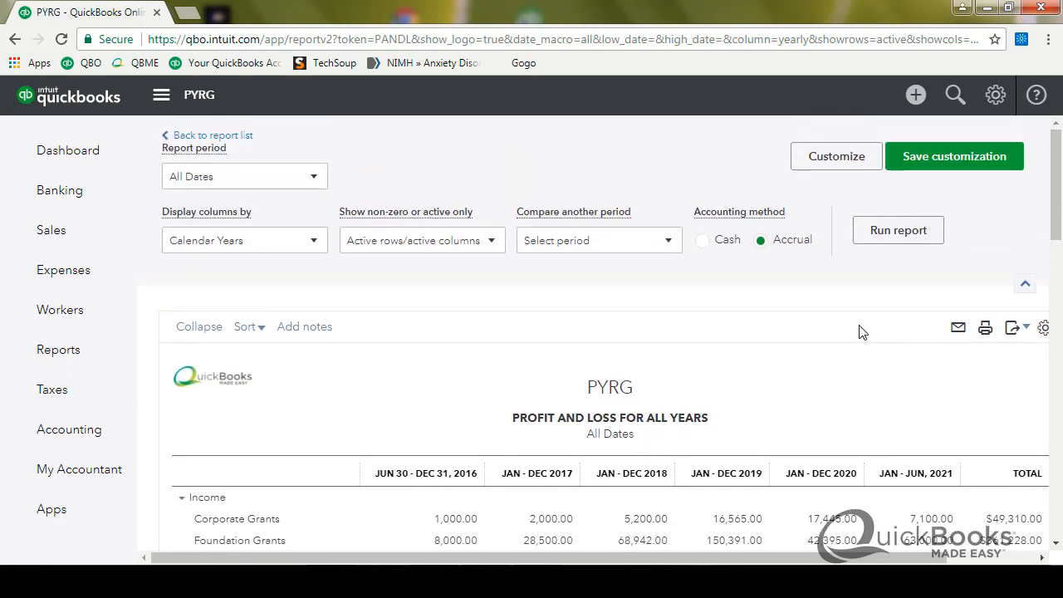
{"action": "mouse_move", "coordinate": [919, 164]}
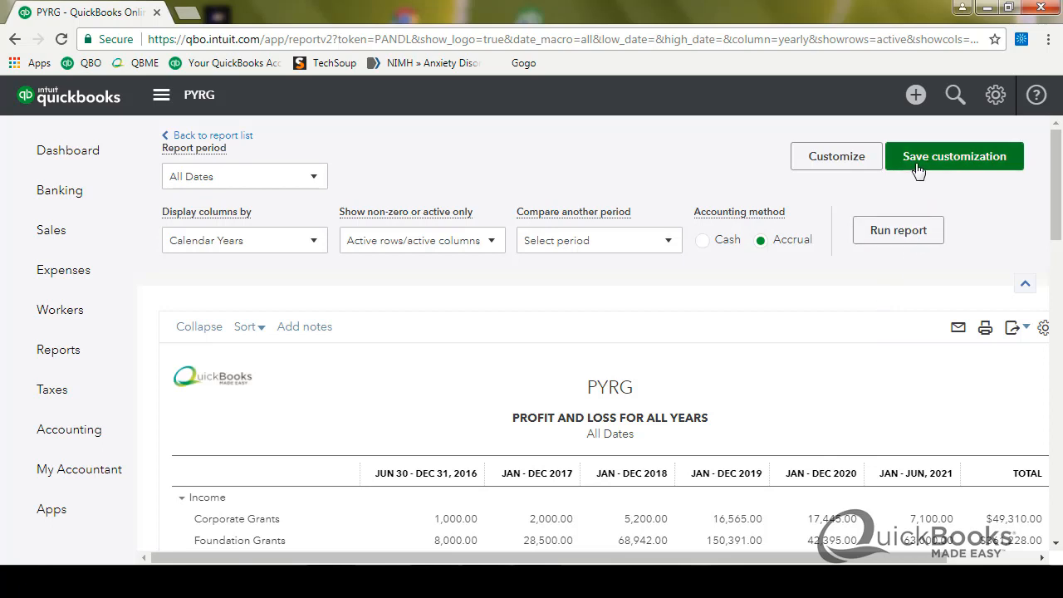
{"action": "mouse_move", "coordinate": [950, 159]}
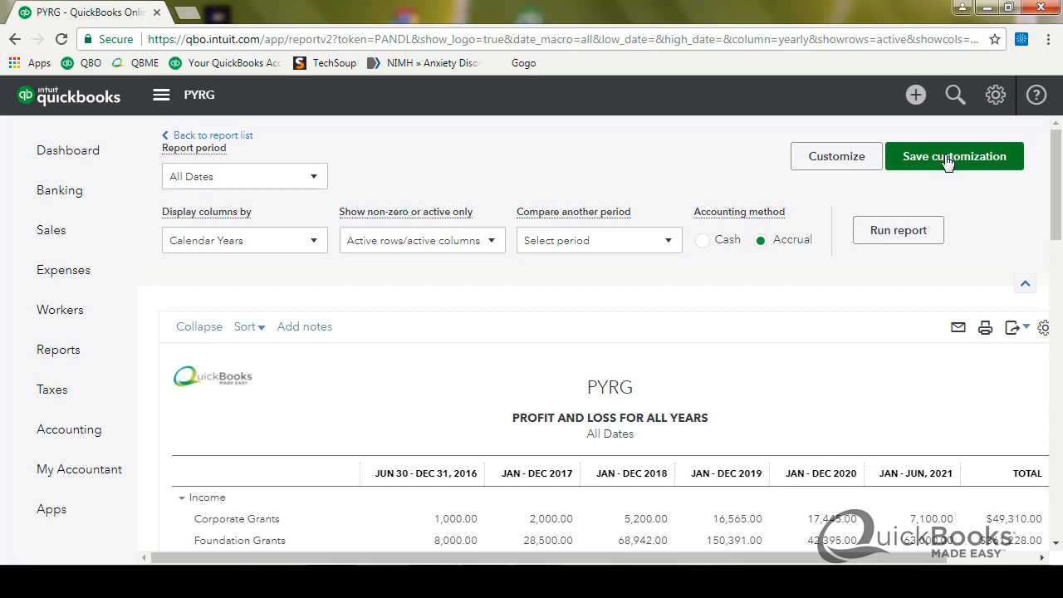
Step: Save the customization as a custom report named 'Profit and Loss for All Years'
{"action": "left_click", "coordinate": [953, 156]}
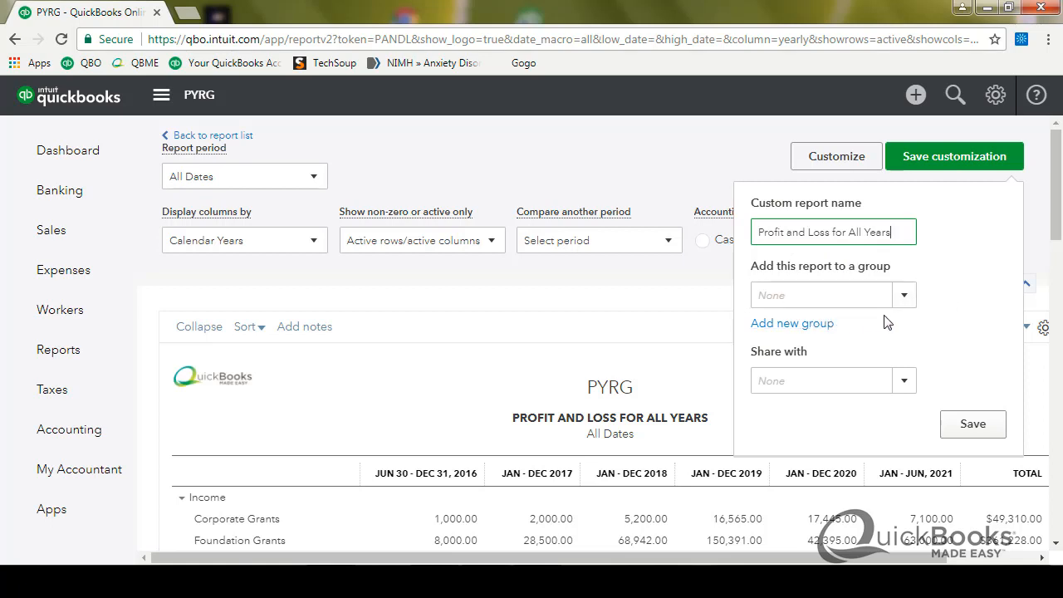
{"action": "mouse_move", "coordinate": [904, 327]}
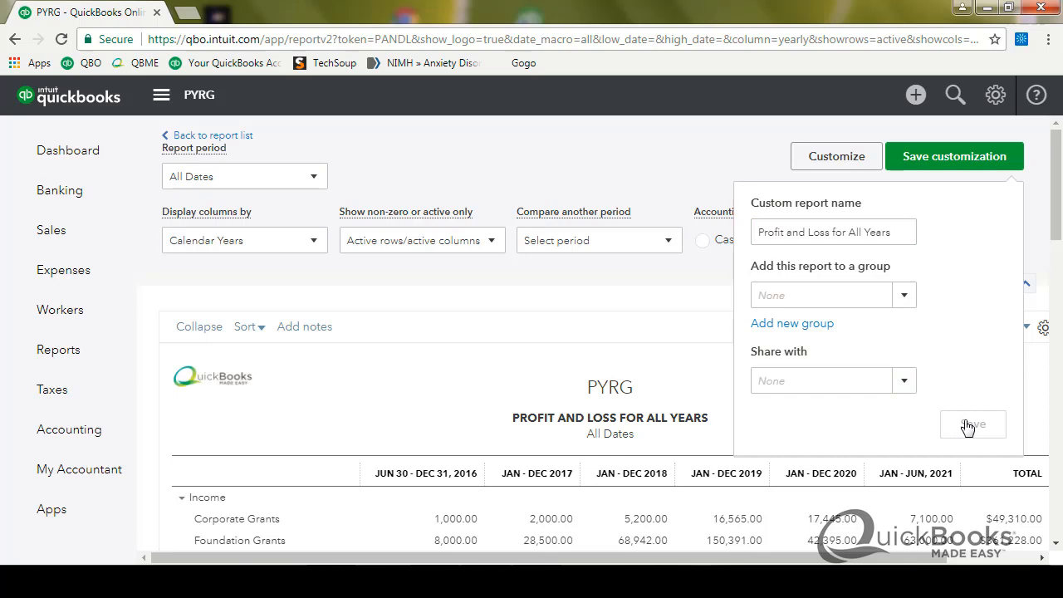
{"action": "left_click", "coordinate": [971, 425]}
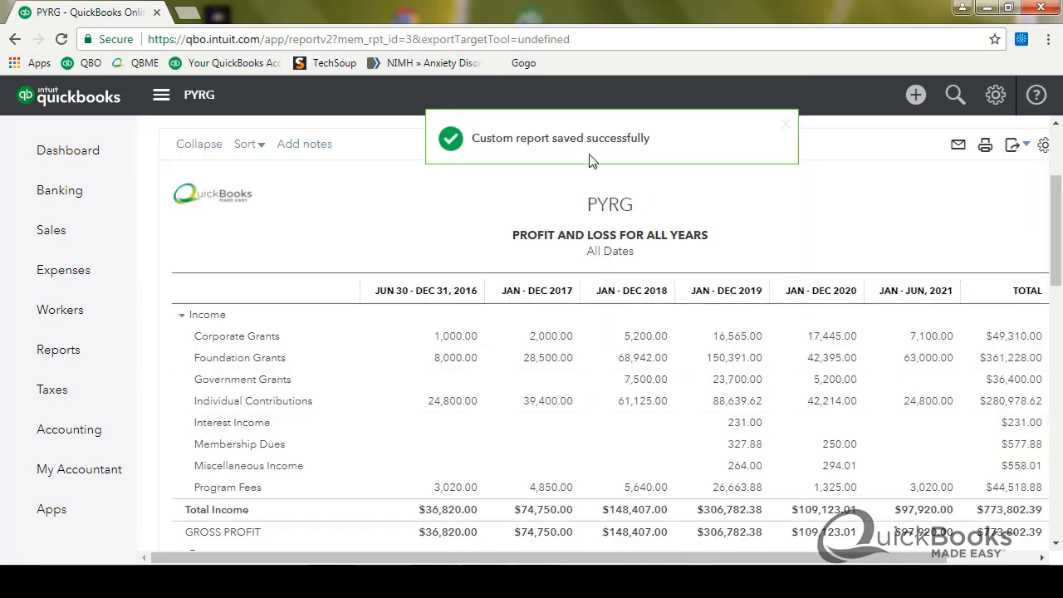
{"action": "mouse_move", "coordinate": [601, 170]}
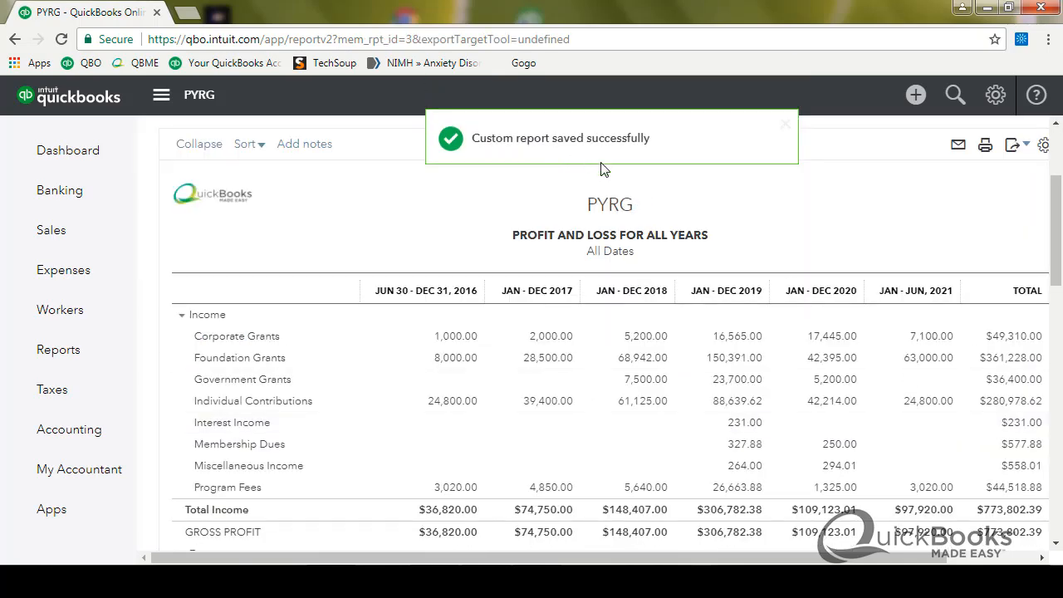
Step: Return to the Dashboard, then go back to the Reports page
{"action": "left_click", "coordinate": [68, 149]}
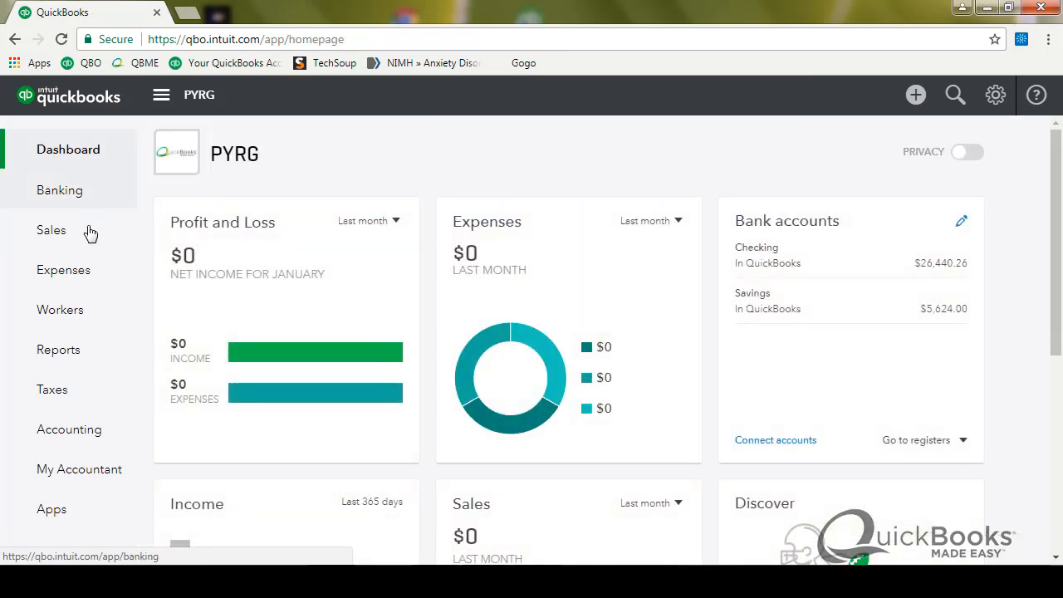
{"action": "left_click", "coordinate": [58, 349]}
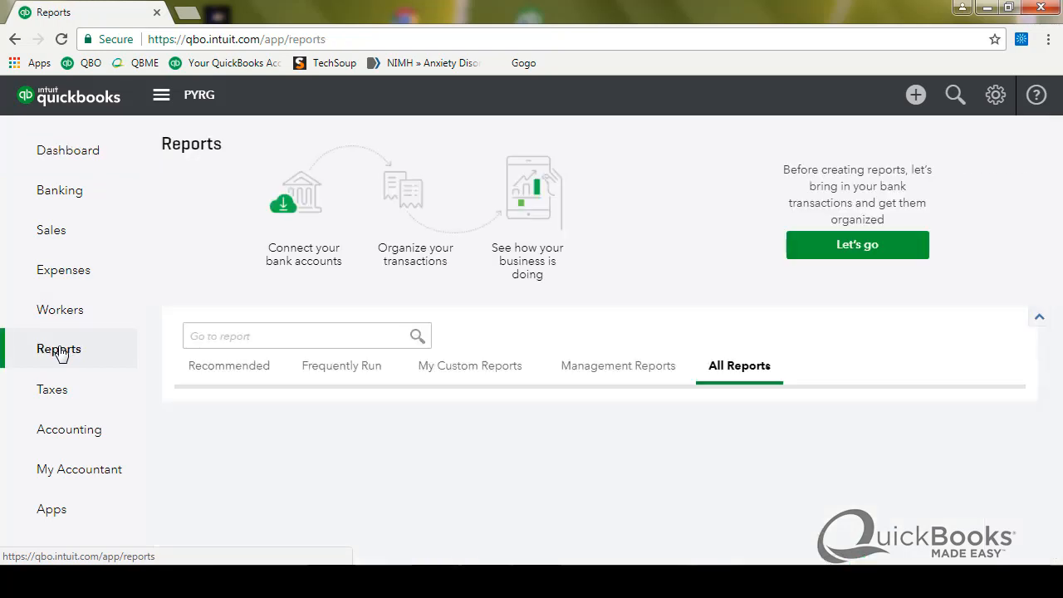
Step: Switch to My Custom Reports, where 'Profit and Loss for All Years' is listed with All Dates
{"action": "left_click", "coordinate": [738, 365]}
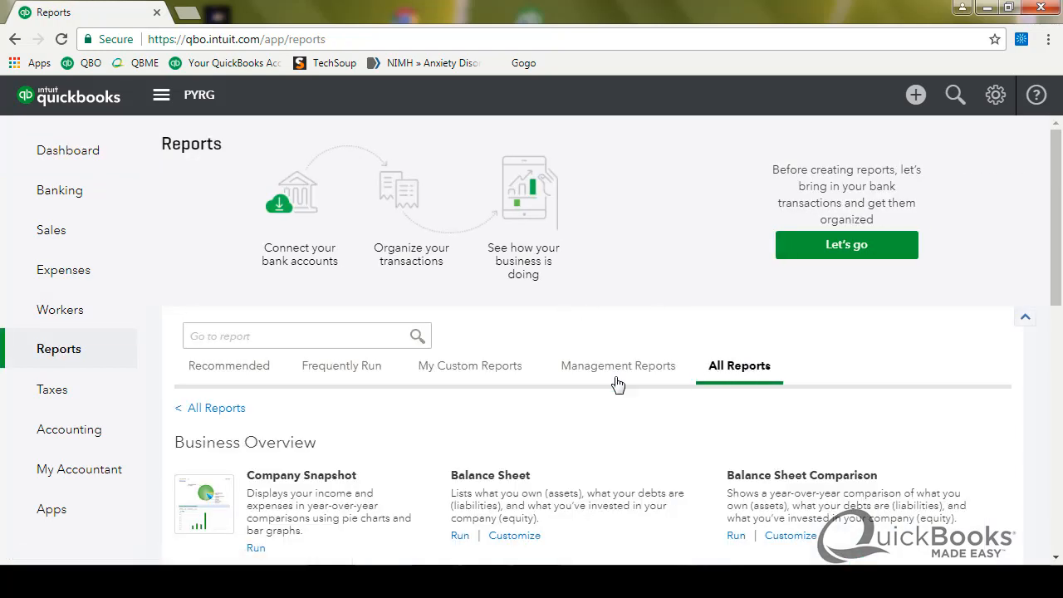
{"action": "mouse_move", "coordinate": [442, 380]}
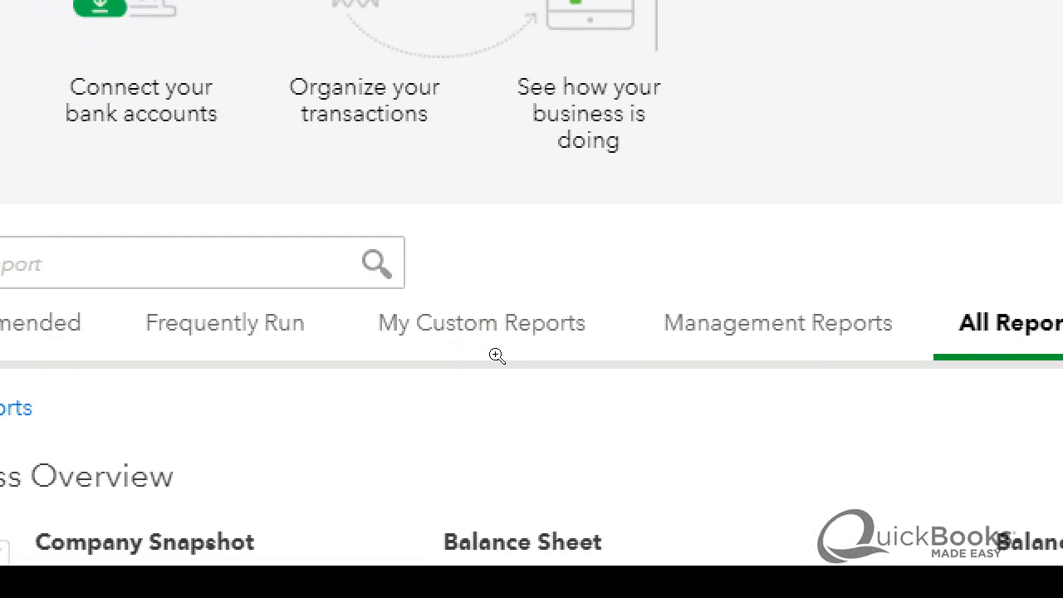
{"action": "left_click", "coordinate": [468, 366]}
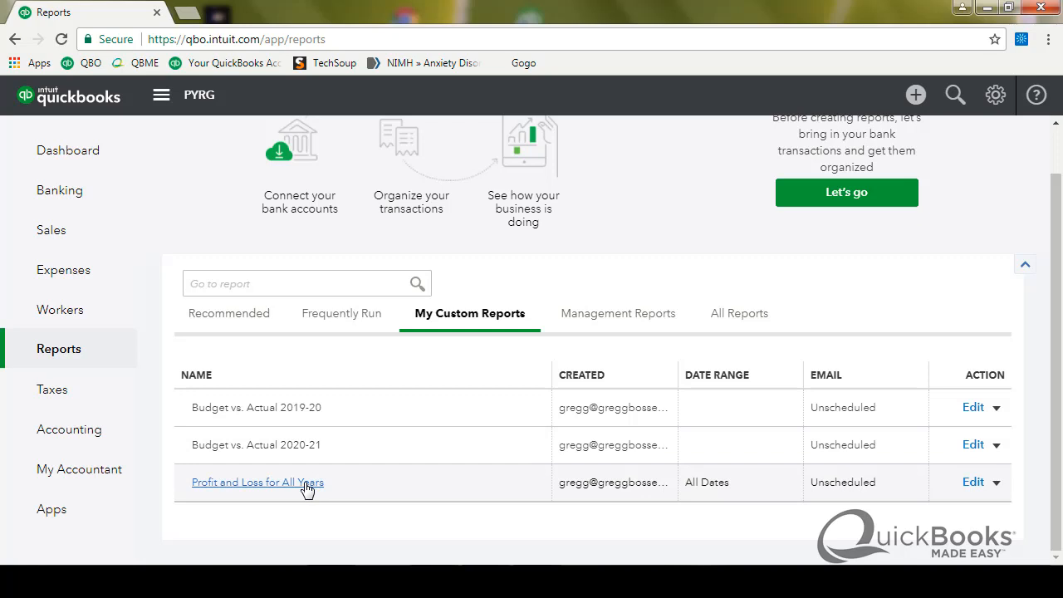
Step: Expand the Action menu beside Edit to reveal export to PDF, Excel and delete
{"action": "left_click", "coordinate": [997, 481]}
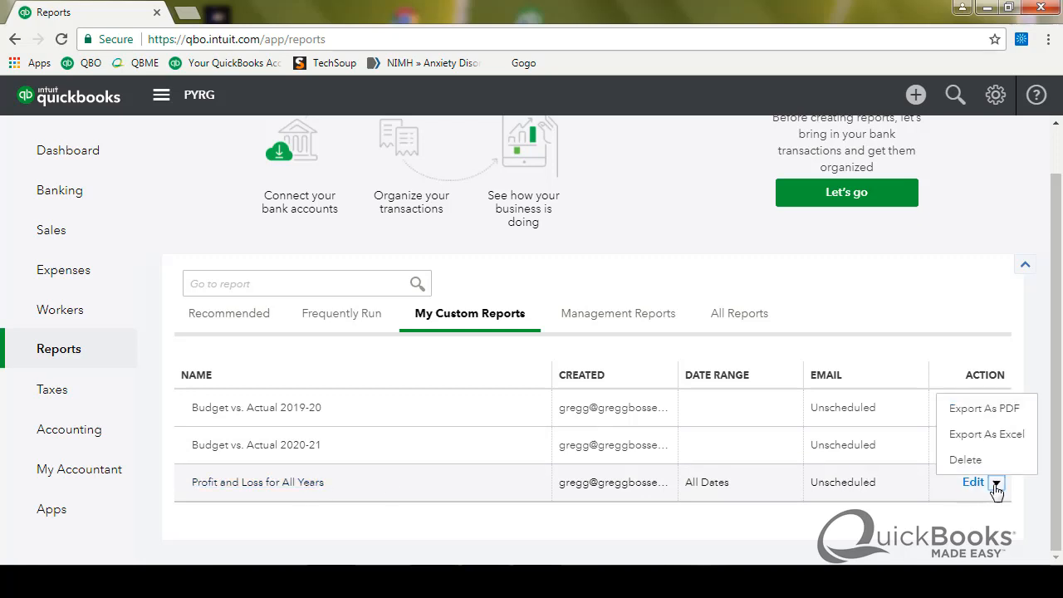
{"action": "mouse_move", "coordinate": [983, 409]}
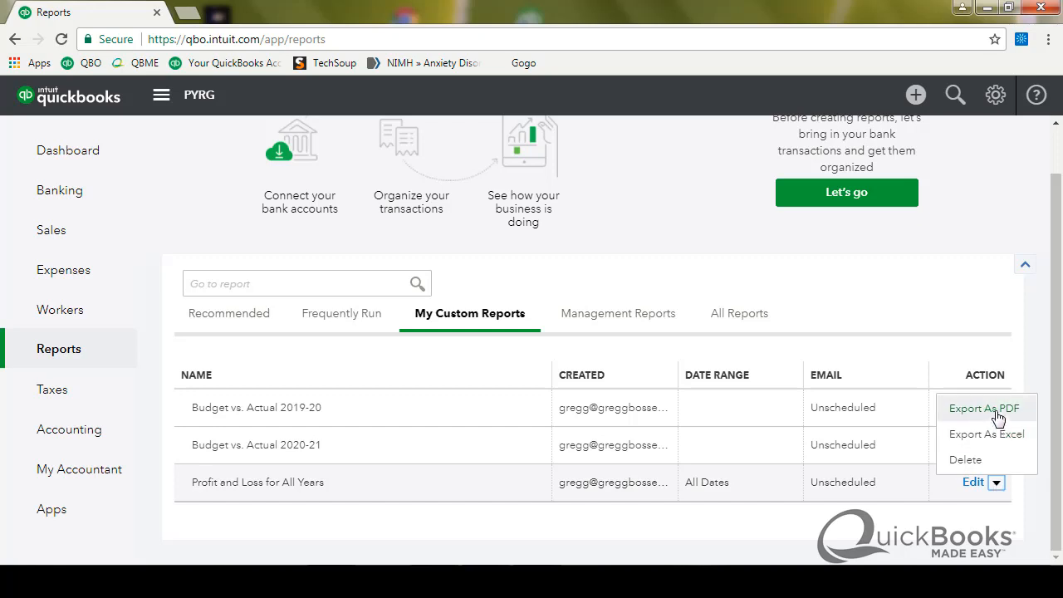
{"action": "mouse_move", "coordinate": [993, 440]}
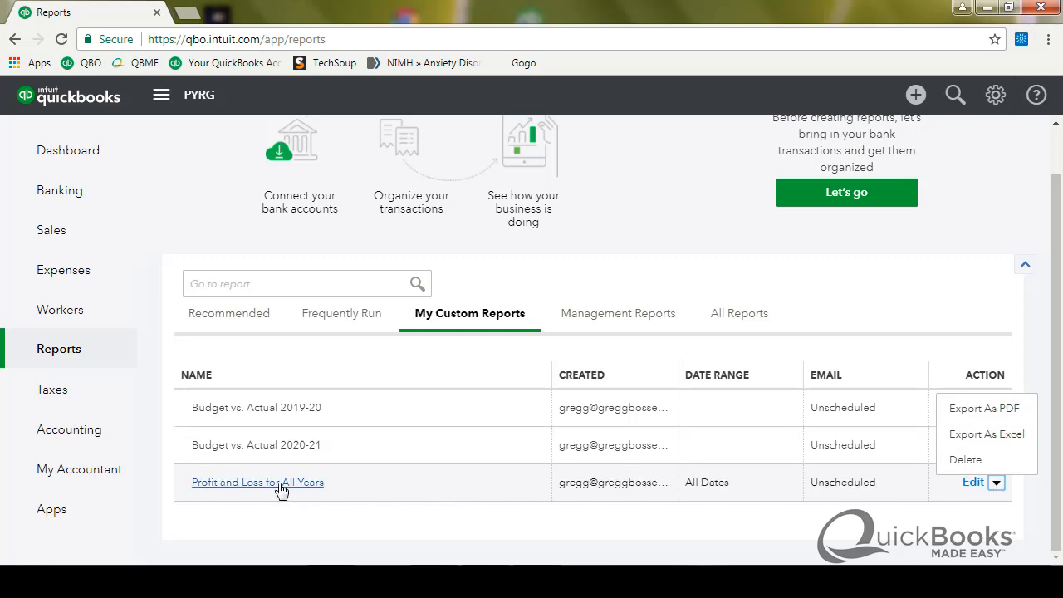
Step: Run the saved 'Profit and Loss for All Years' report, then return to the company dashboard
{"action": "left_click", "coordinate": [258, 482]}
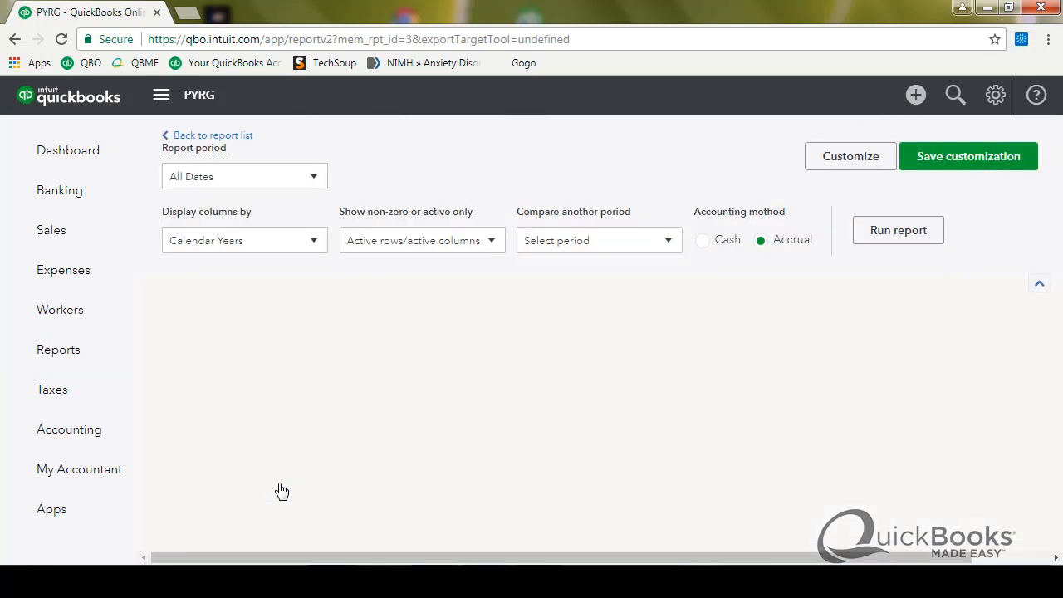
{"action": "left_click", "coordinate": [897, 229]}
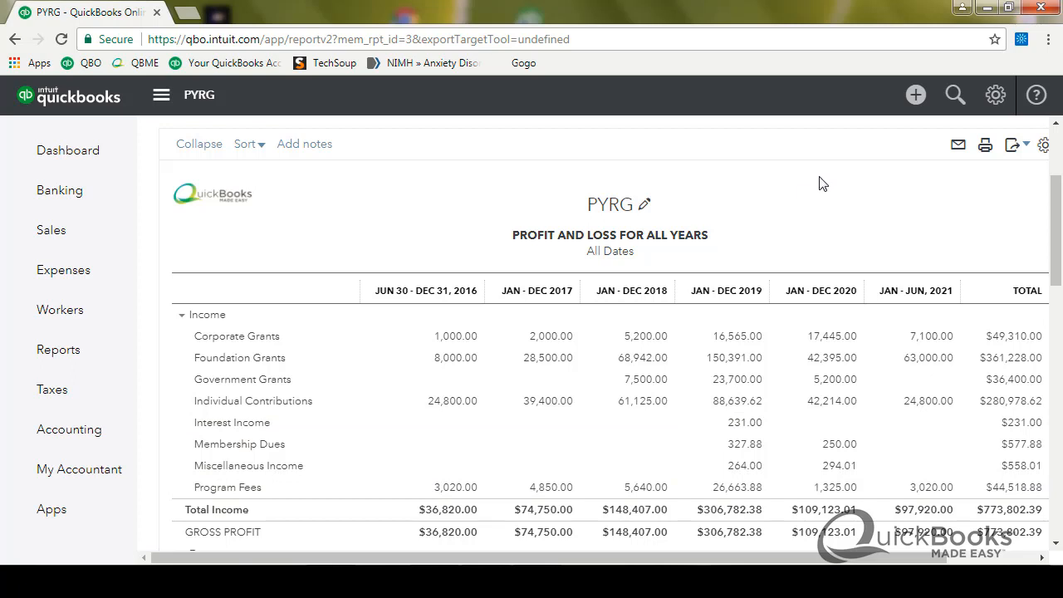
{"action": "mouse_move", "coordinate": [628, 177]}
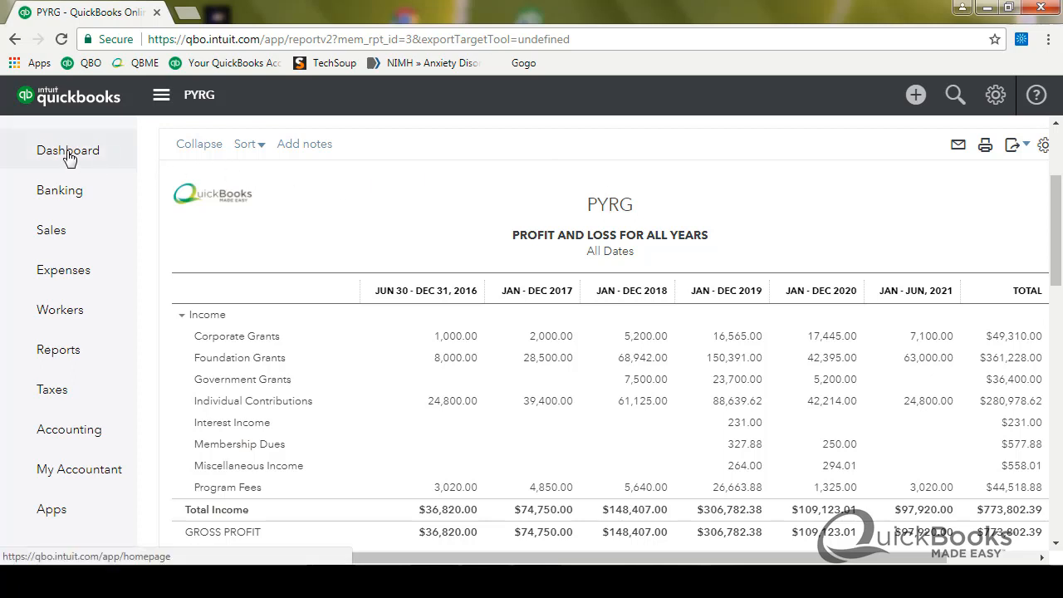
{"action": "left_click", "coordinate": [68, 149]}
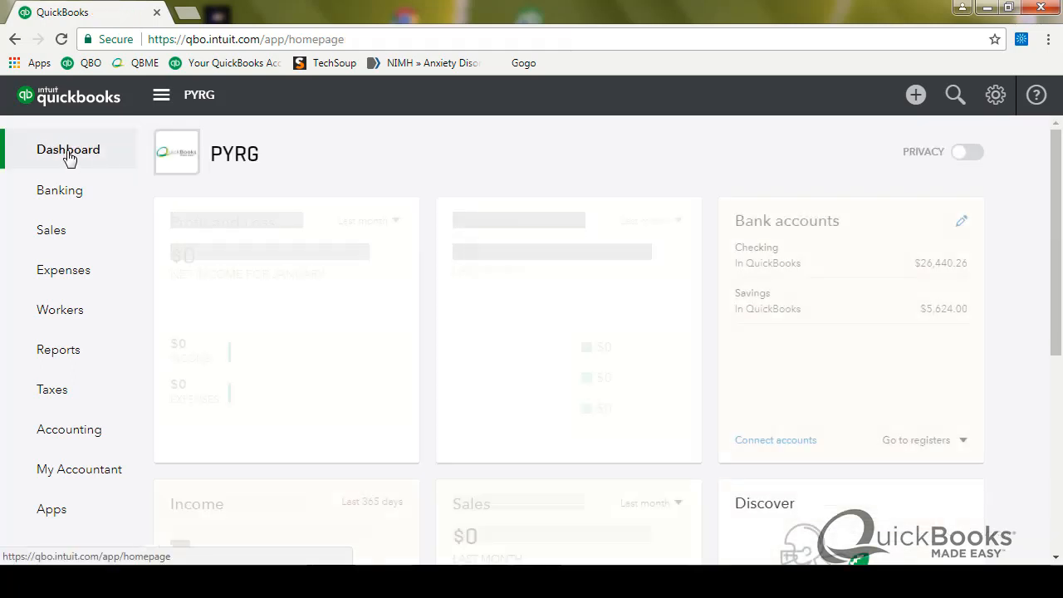